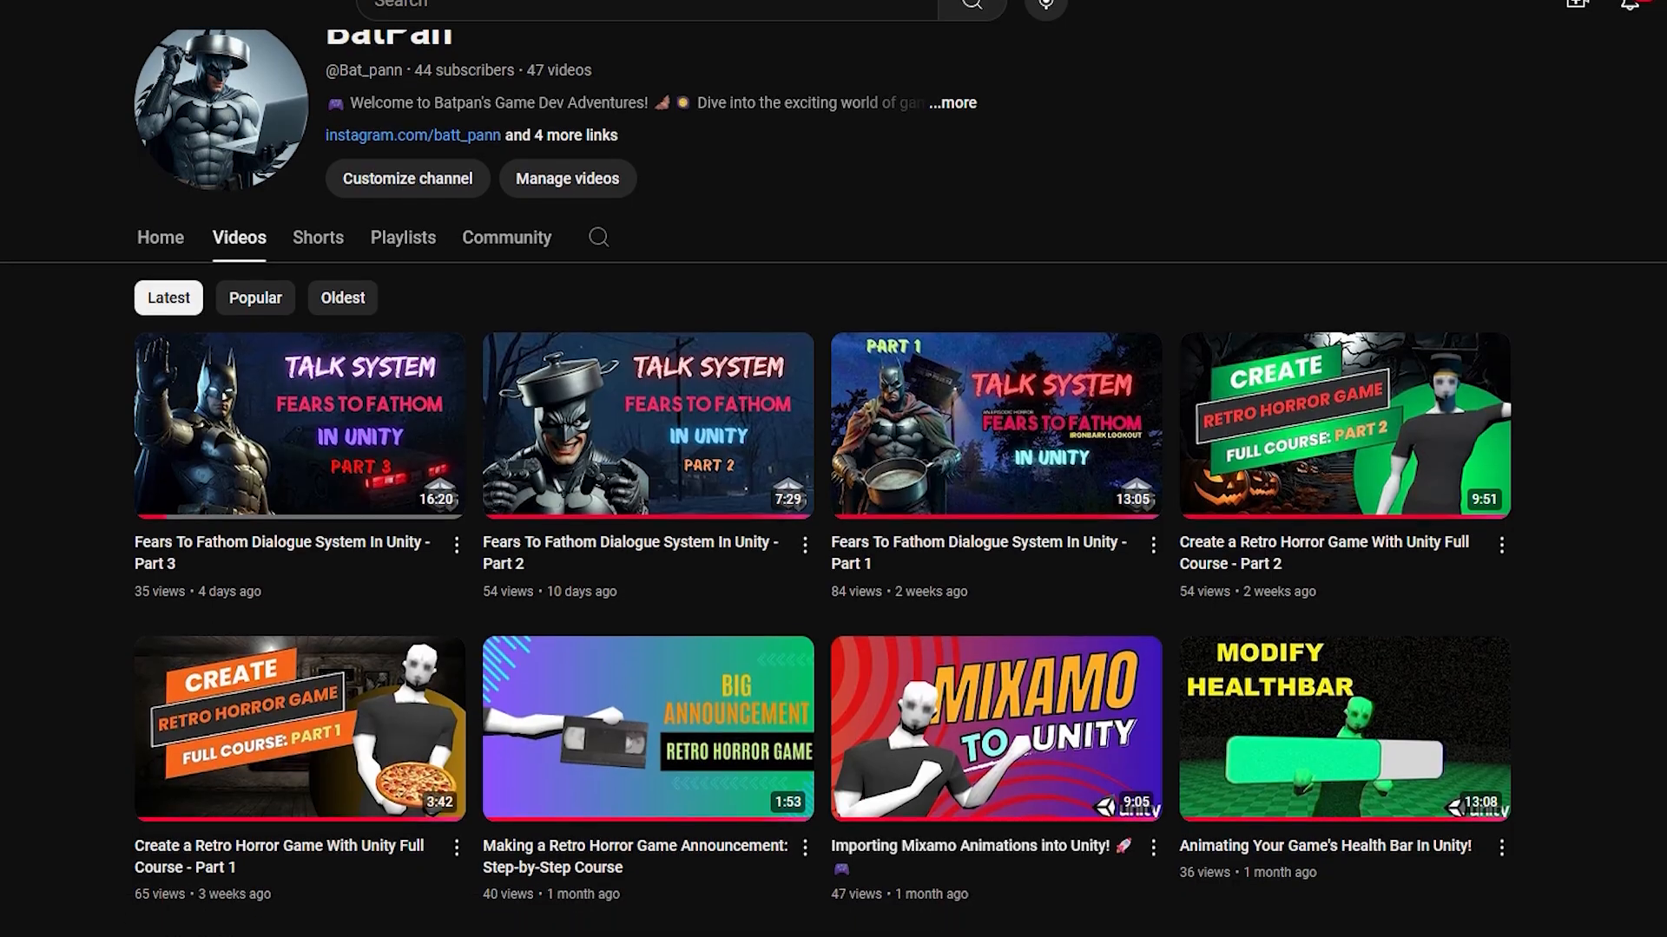
# Scroll to the video's comments and draft 'WHAT DOES BATPAN EVEN MEAAA' in the comment box.
pyautogui.scroll(-3)
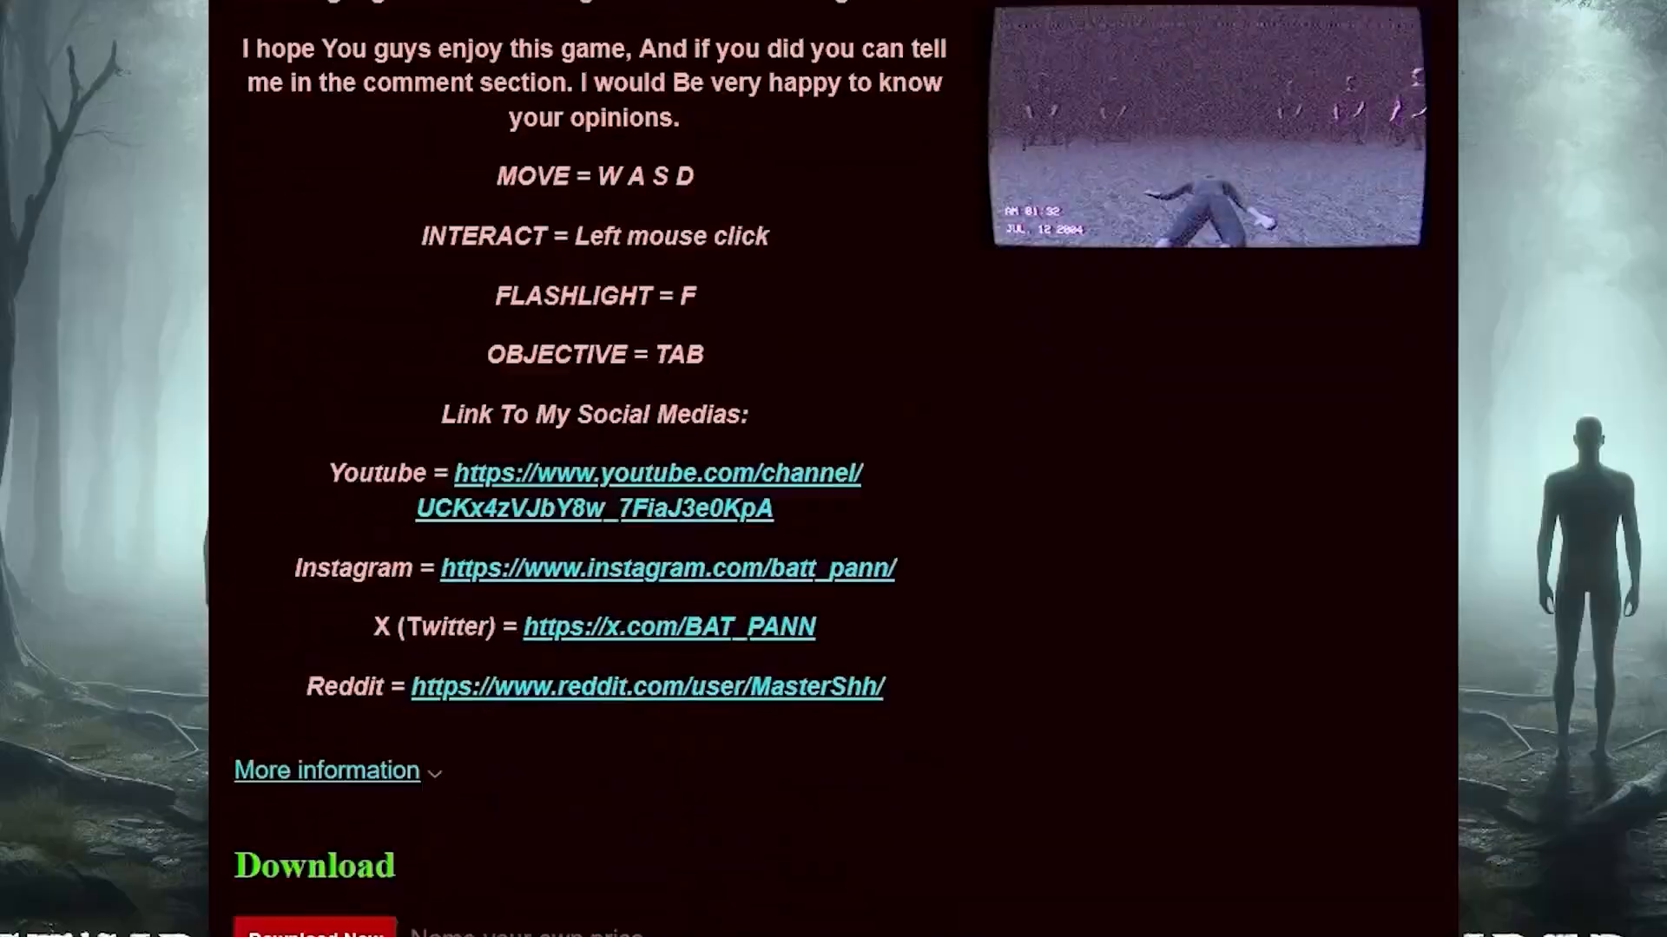
pyautogui.scroll(-3)
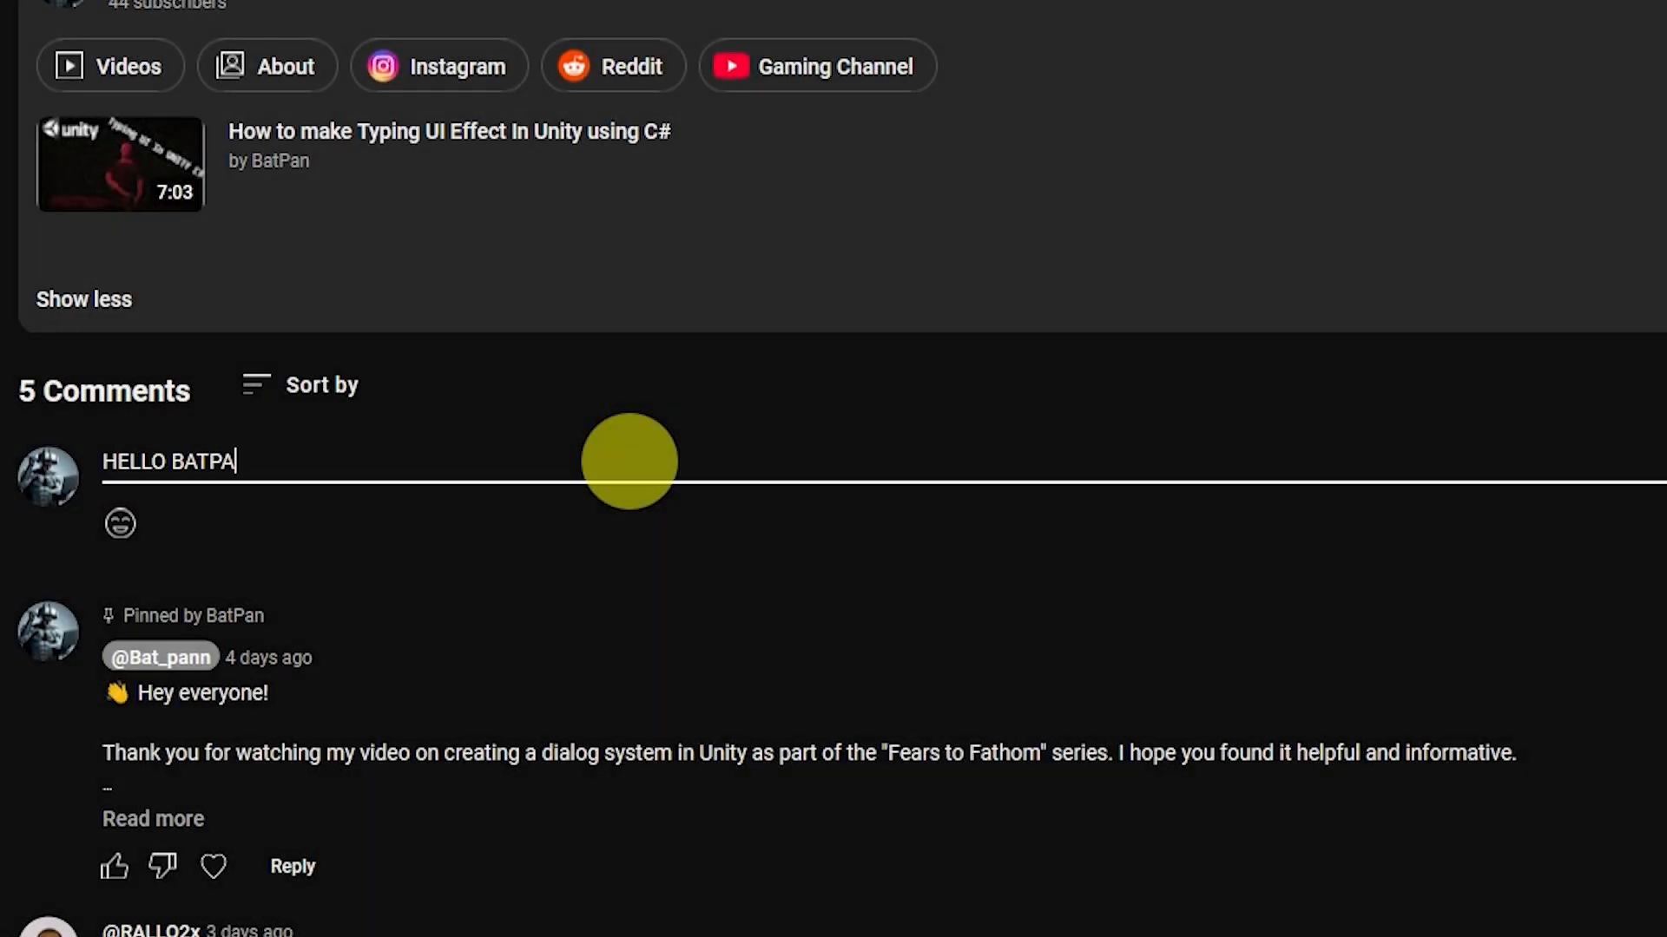
pyautogui.write('N, WHAT DOES BATPAN EVEN MEAAA')
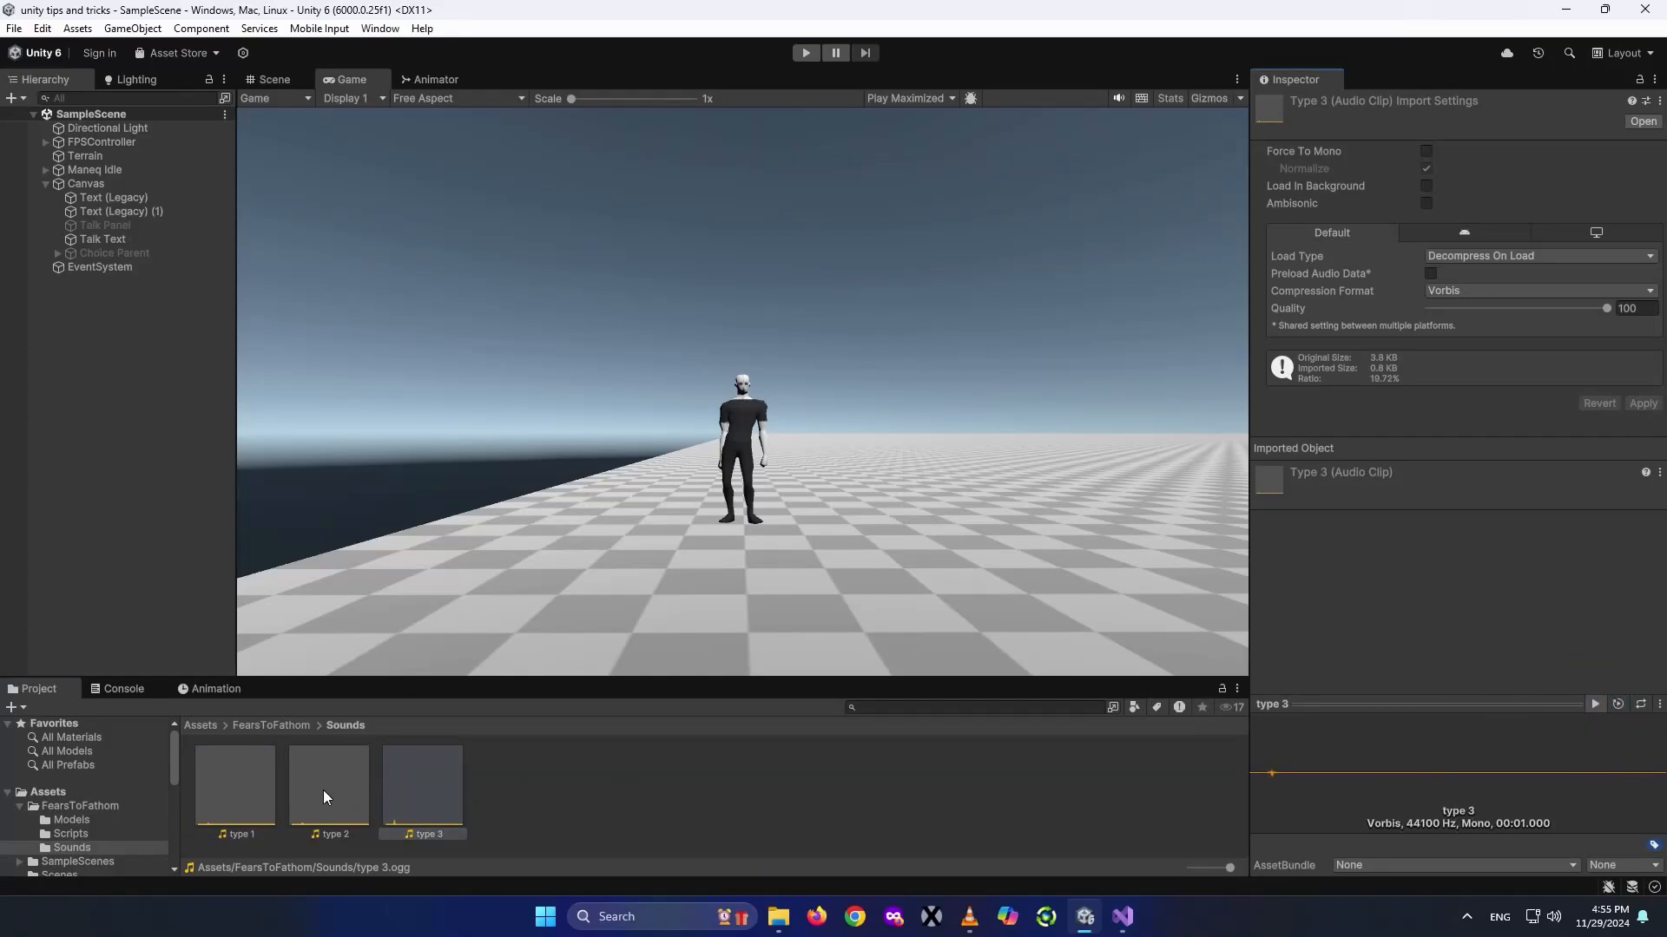
pyautogui.click(329, 786)
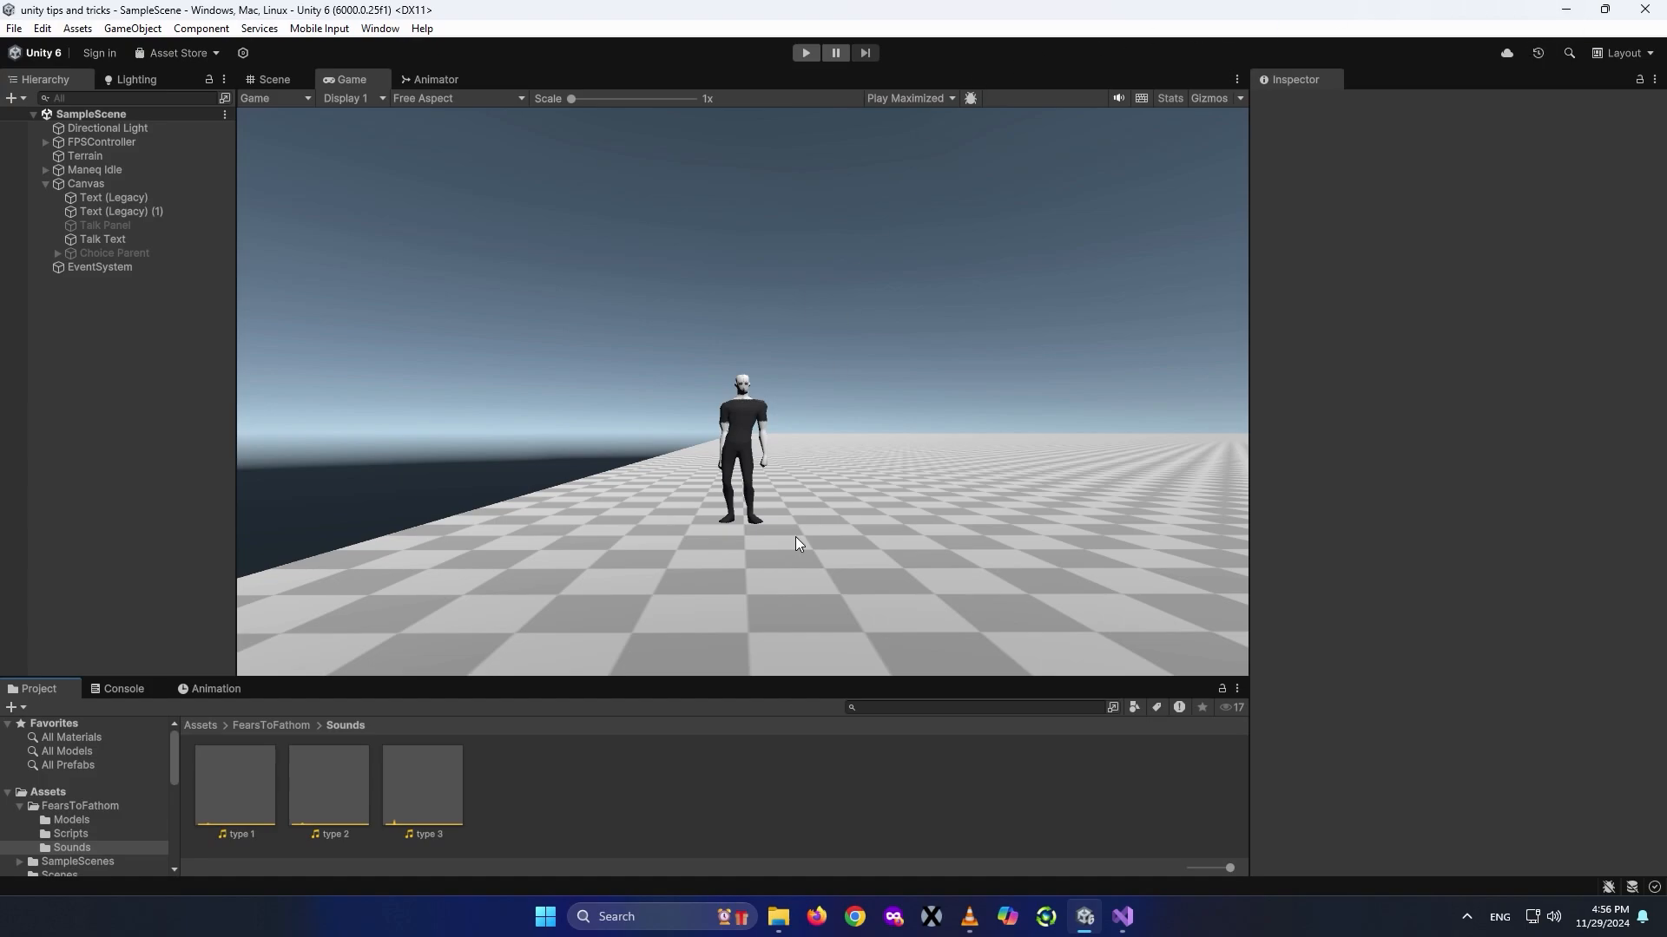
pyautogui.click(1139, 917)
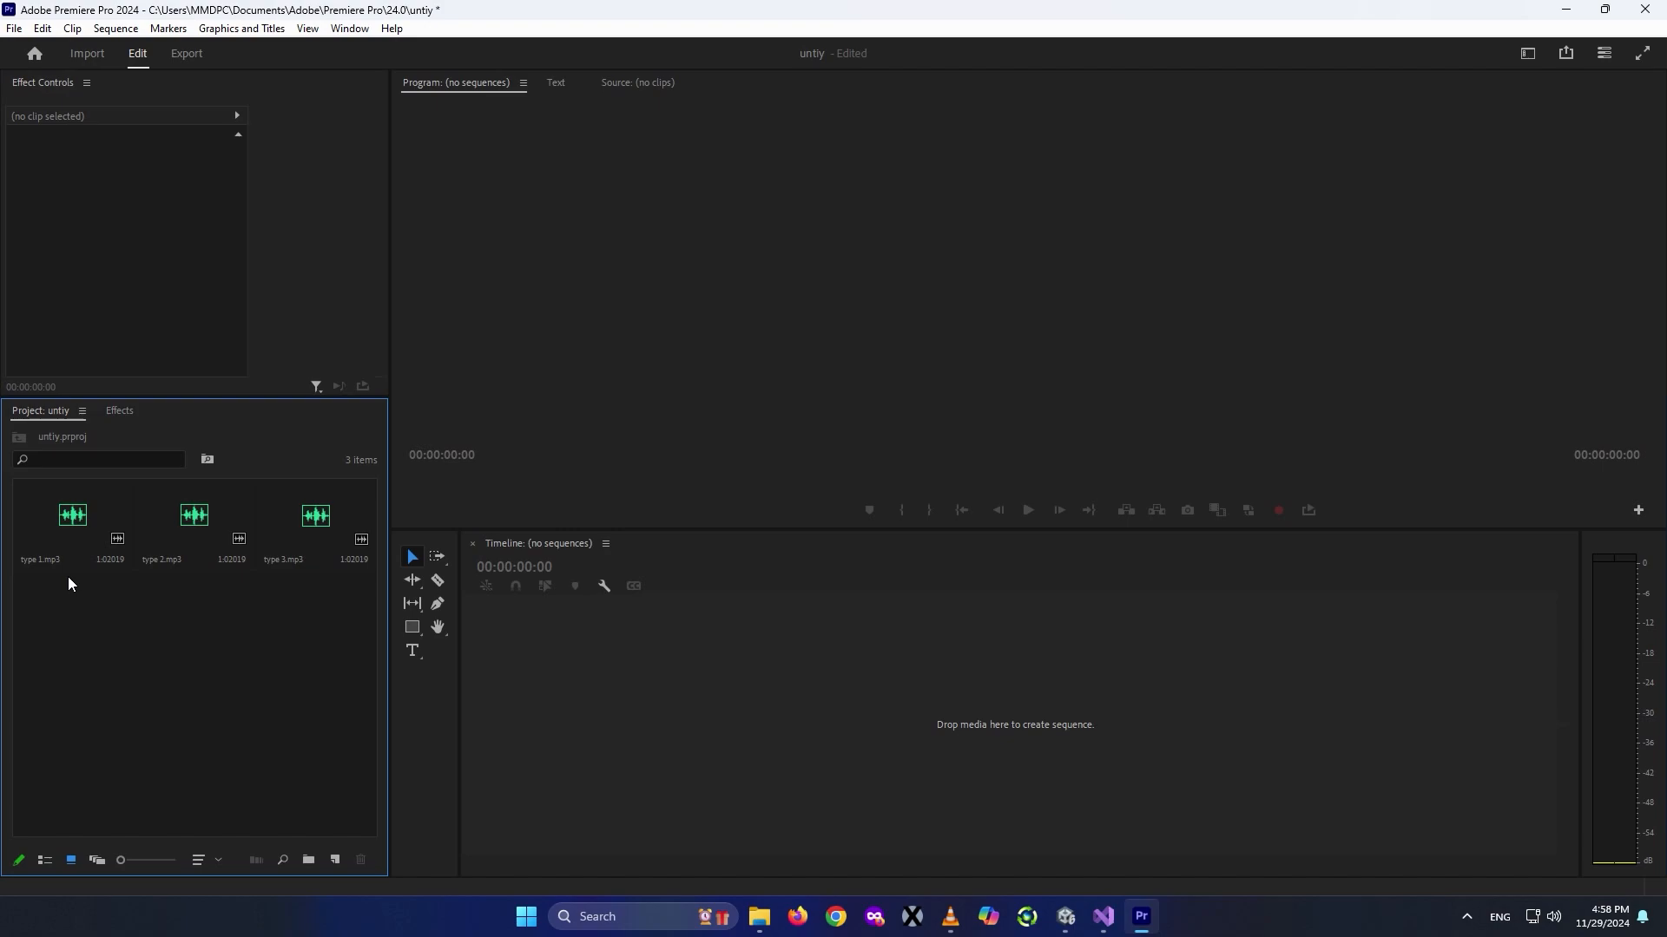
# Import the sounds and repeat the type 1.mp3 clip back-to-back along the audio track.
pyautogui.rightClick(68, 583)
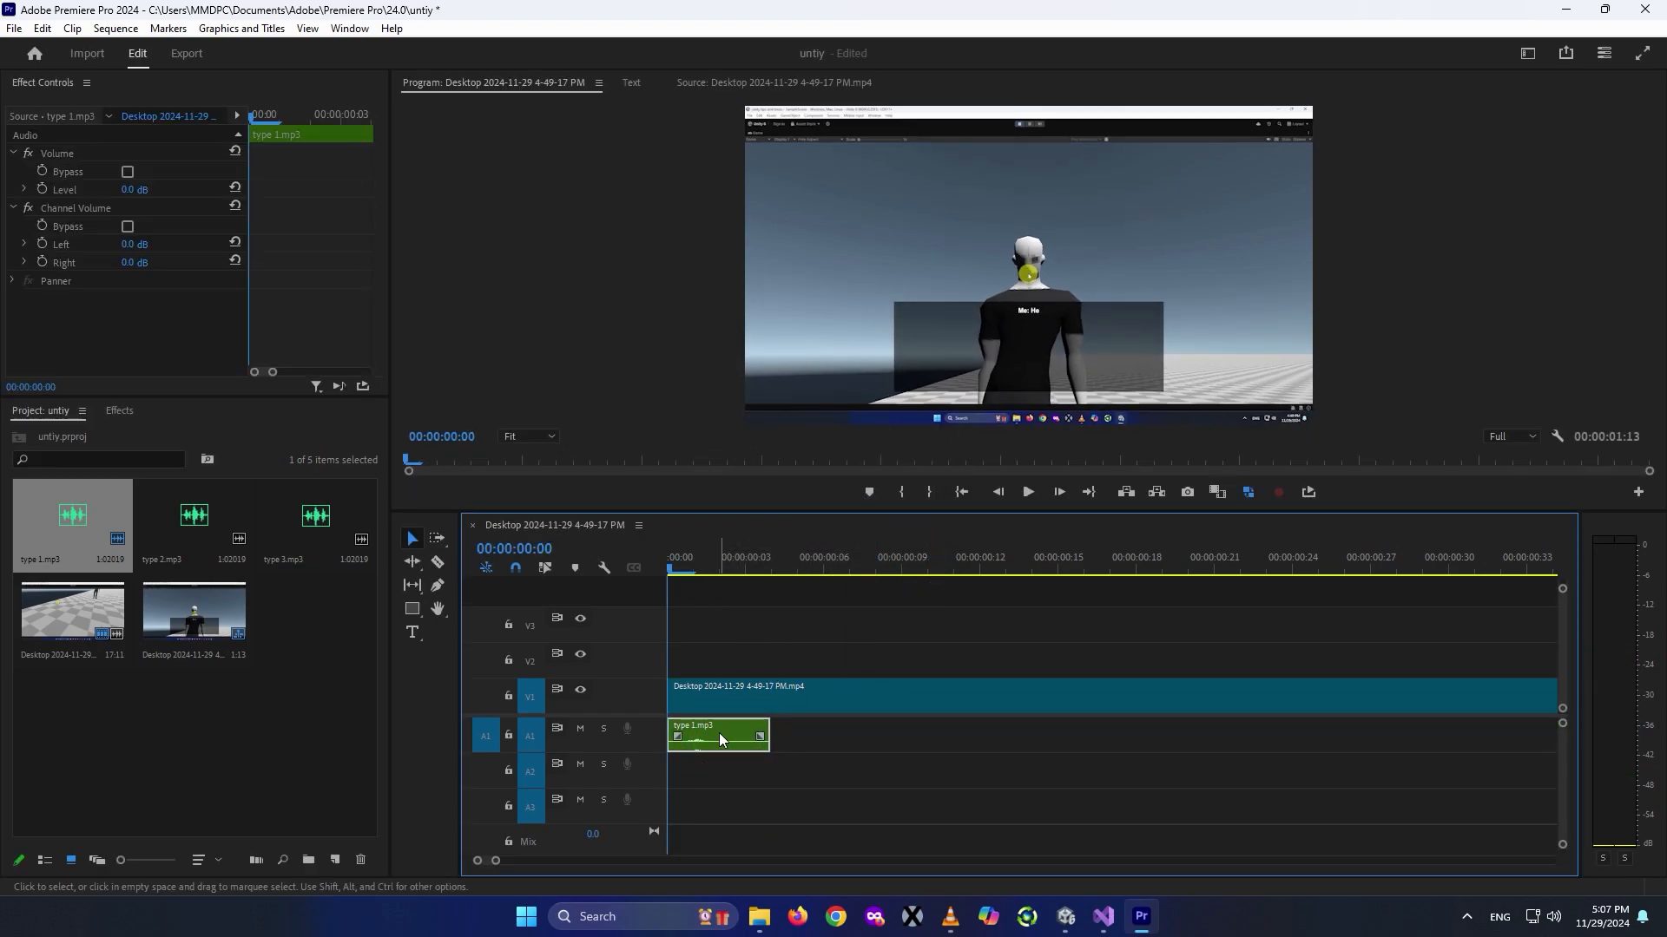
pyautogui.click(746, 557)
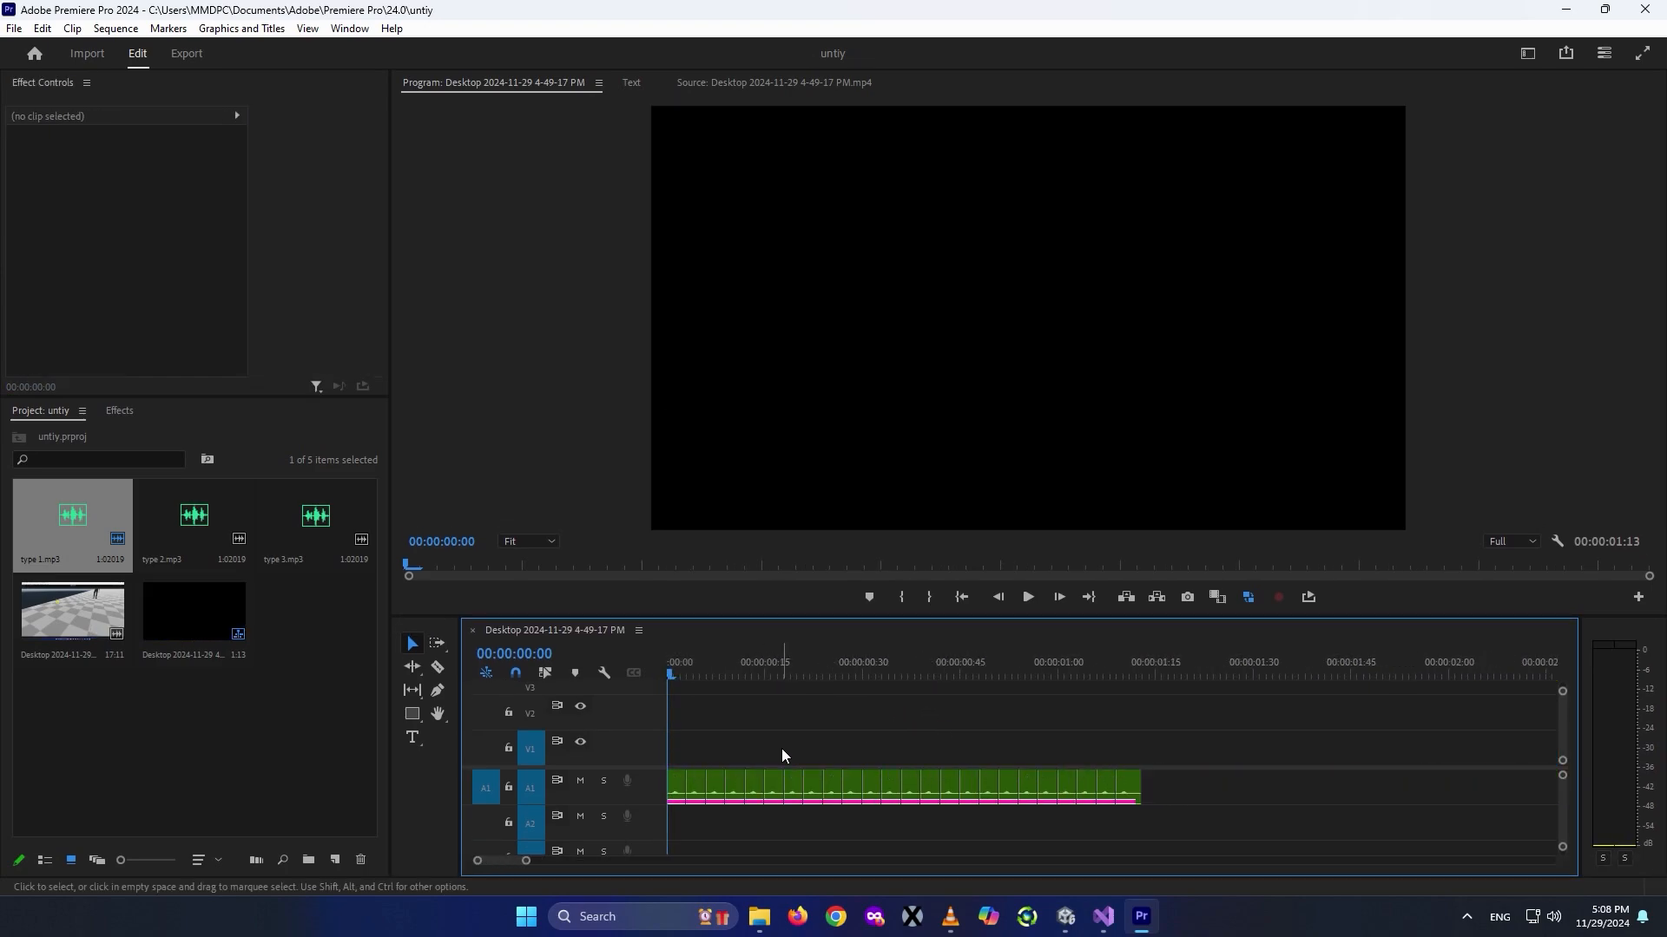
pyautogui.click(1096, 661)
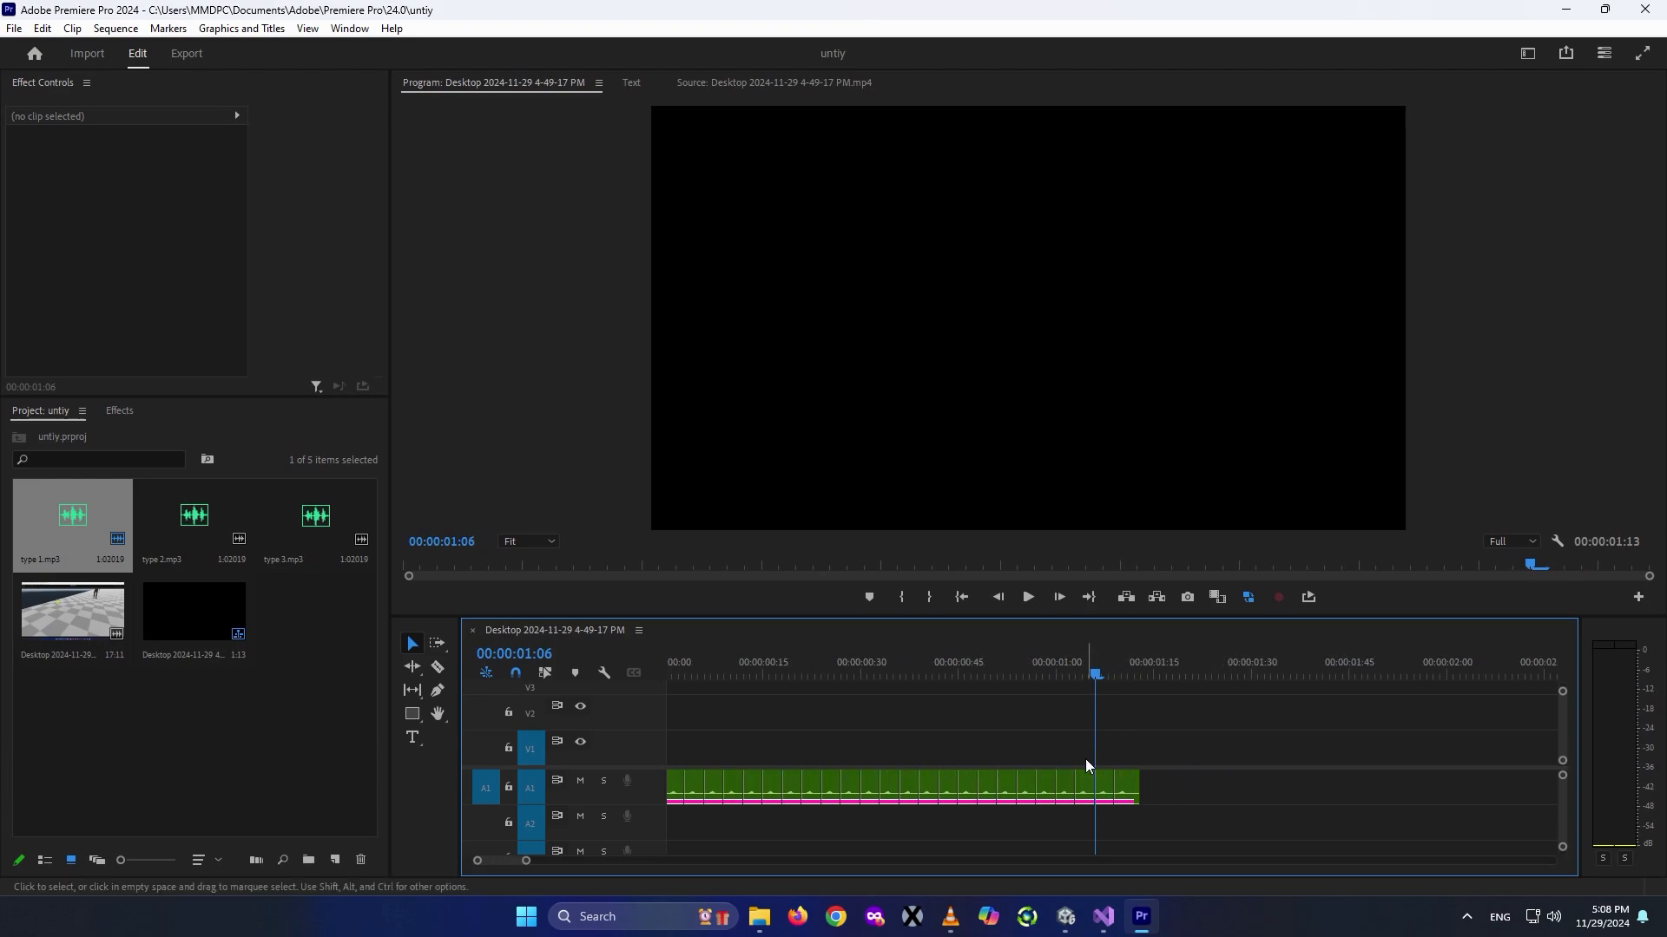
pyautogui.press('Home')
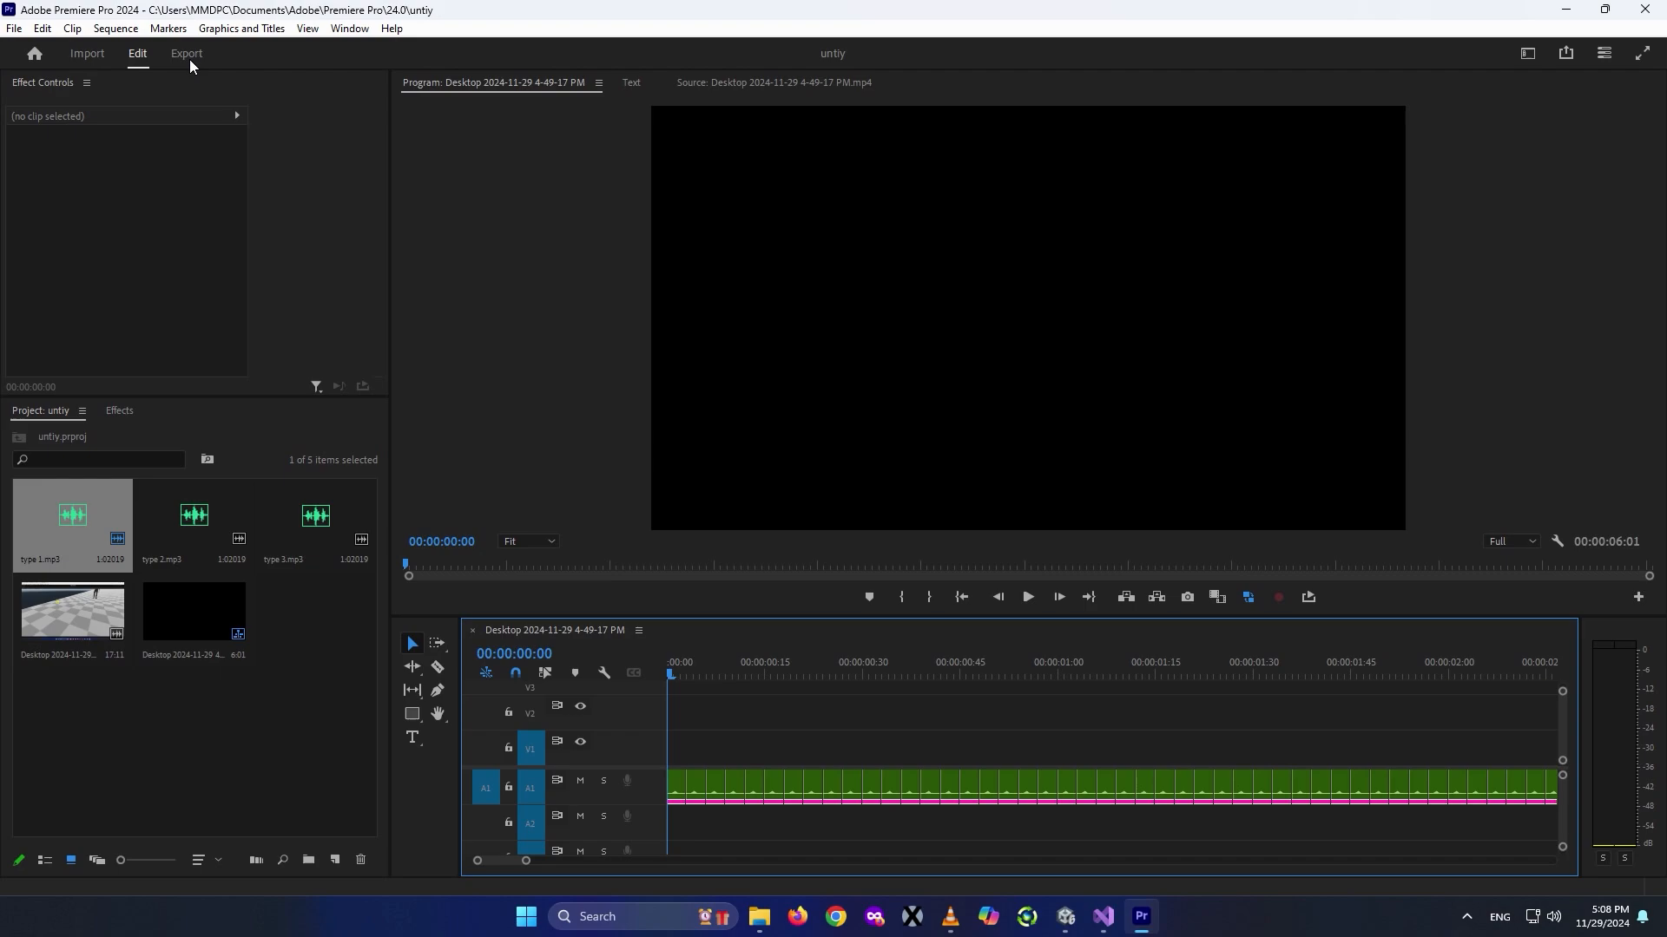
# Set the export format to MP3 with a 320 kbps audio bitrate.
pyautogui.click(185, 54)
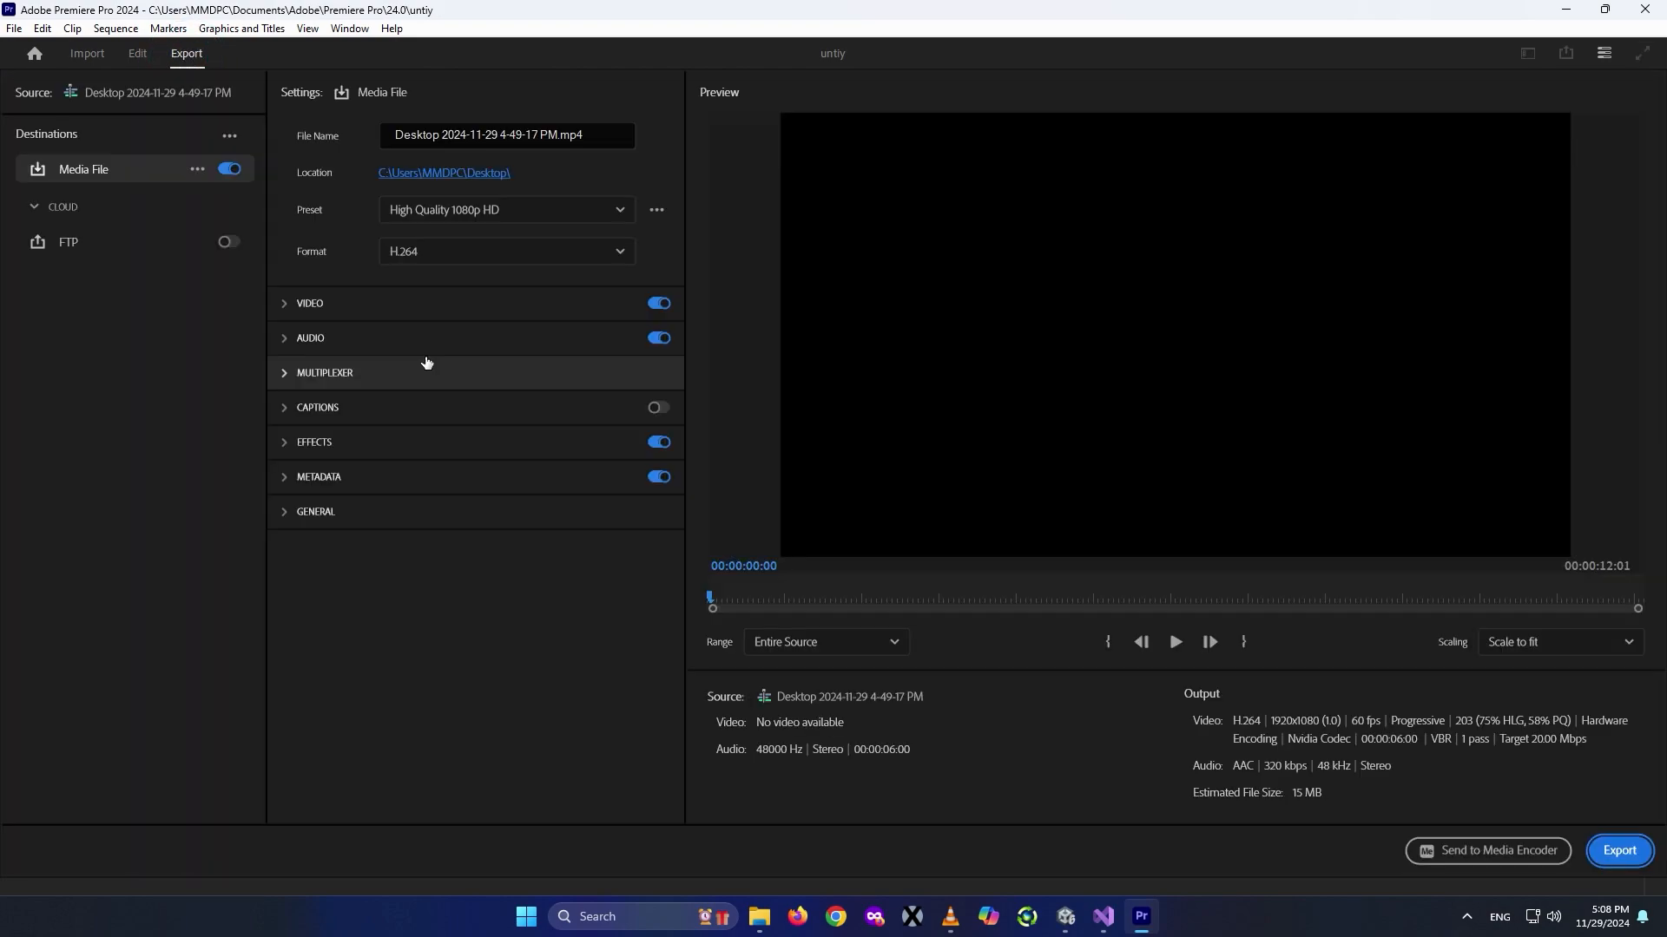
pyautogui.click(505, 252)
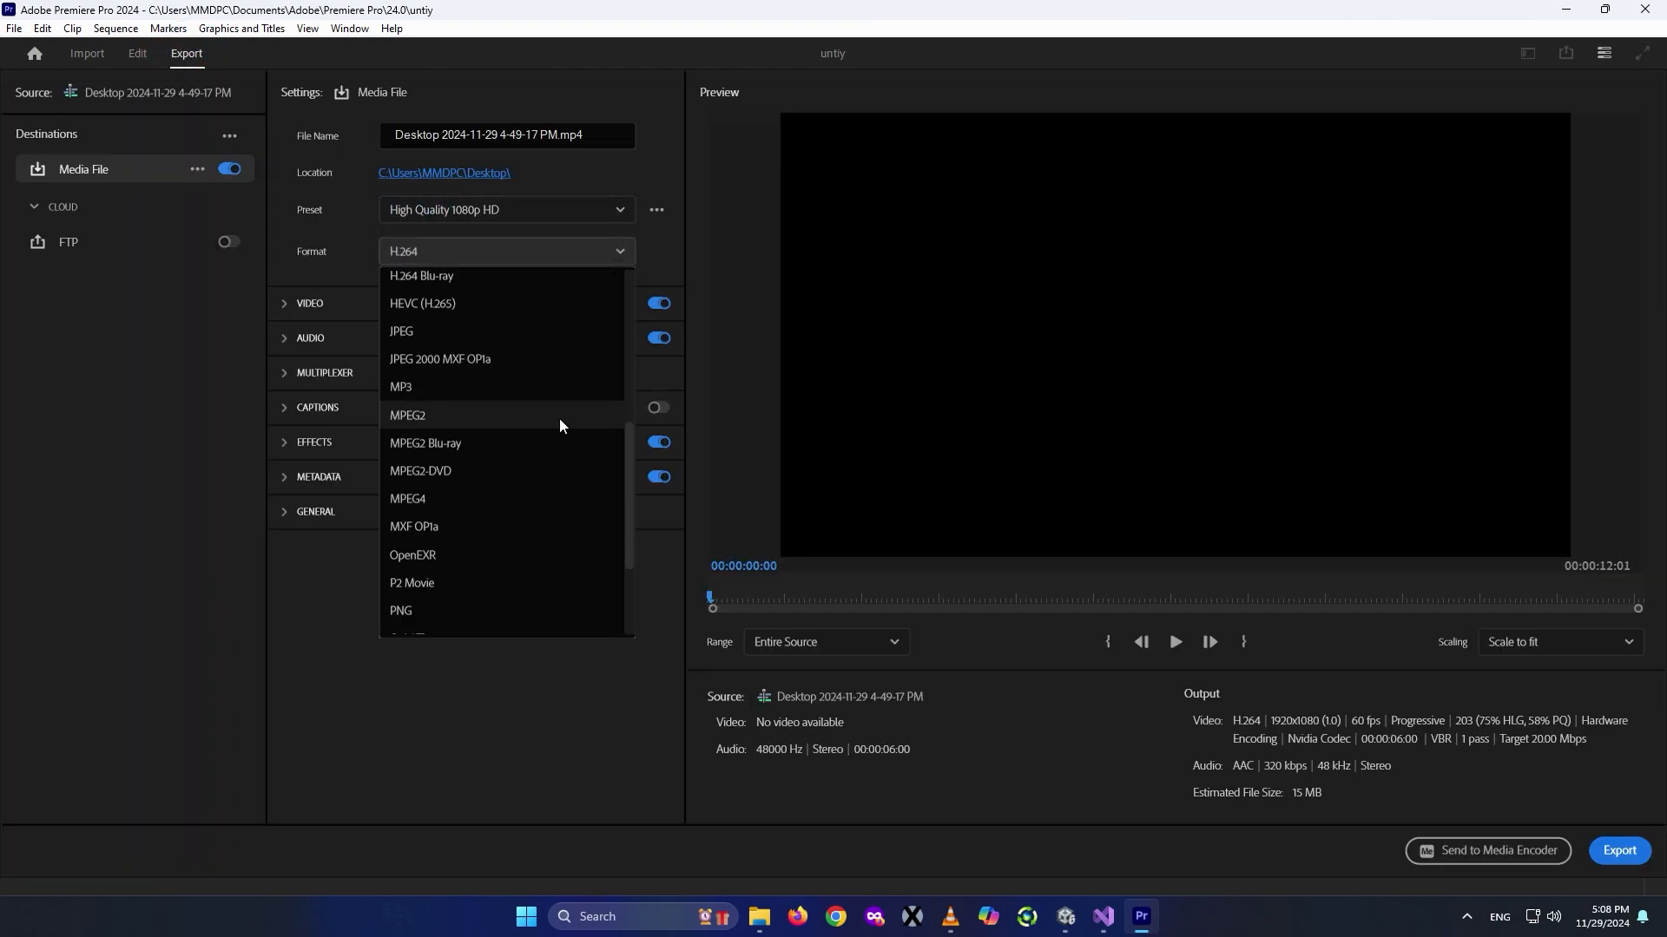
pyautogui.click(401, 387)
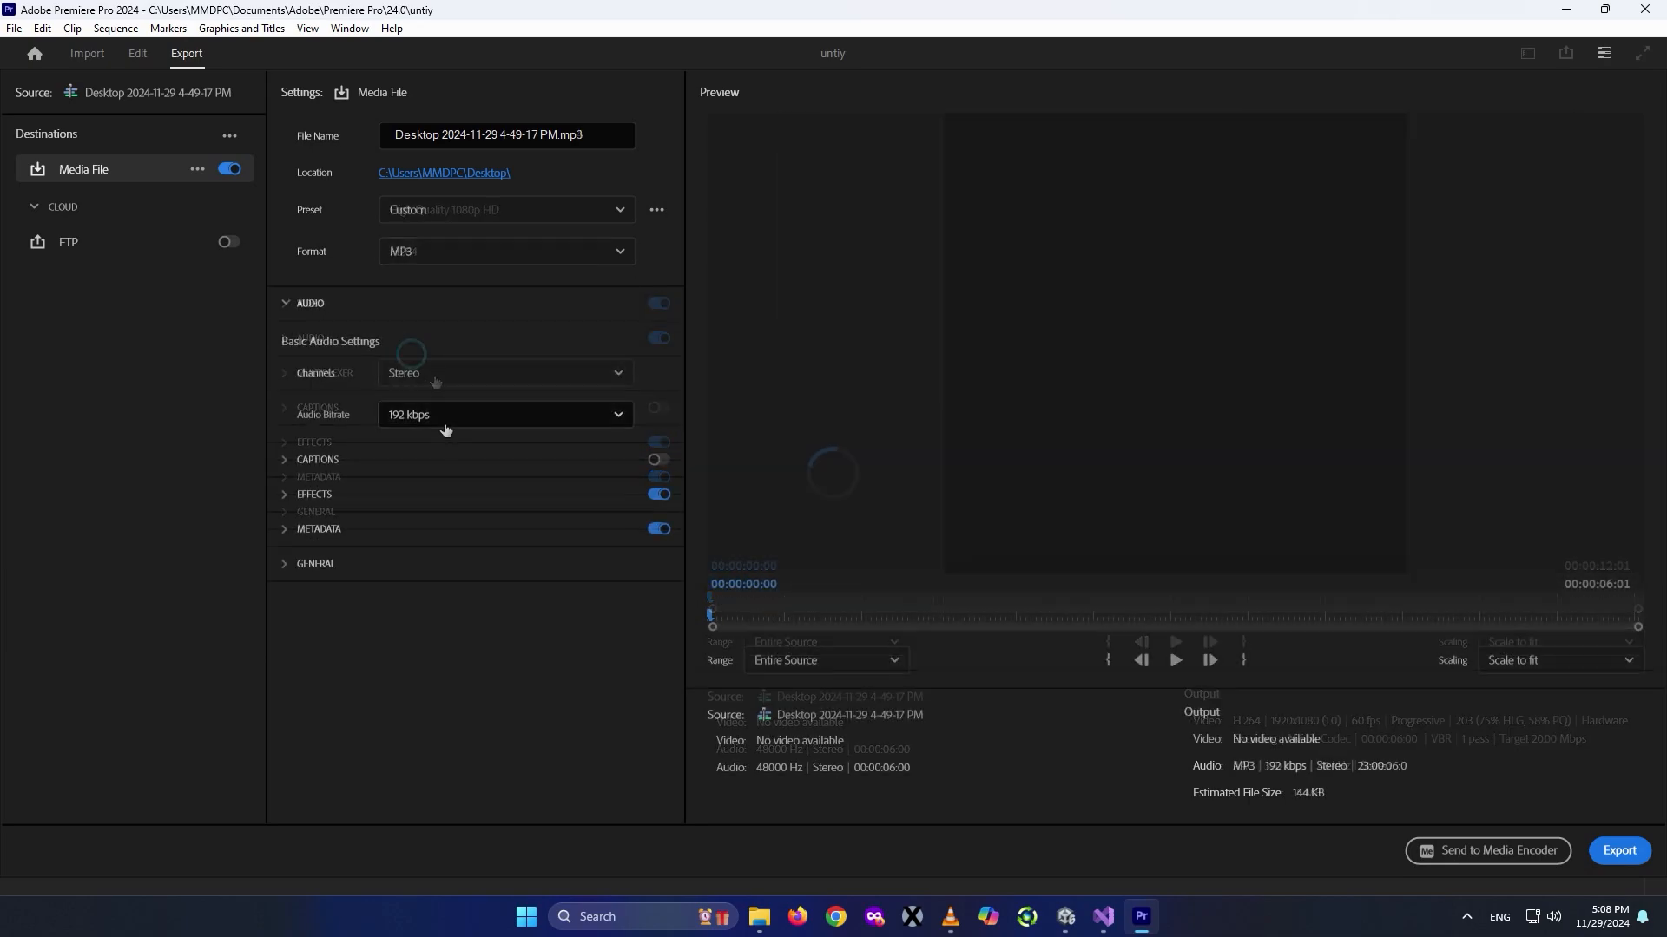
pyautogui.click(500, 415)
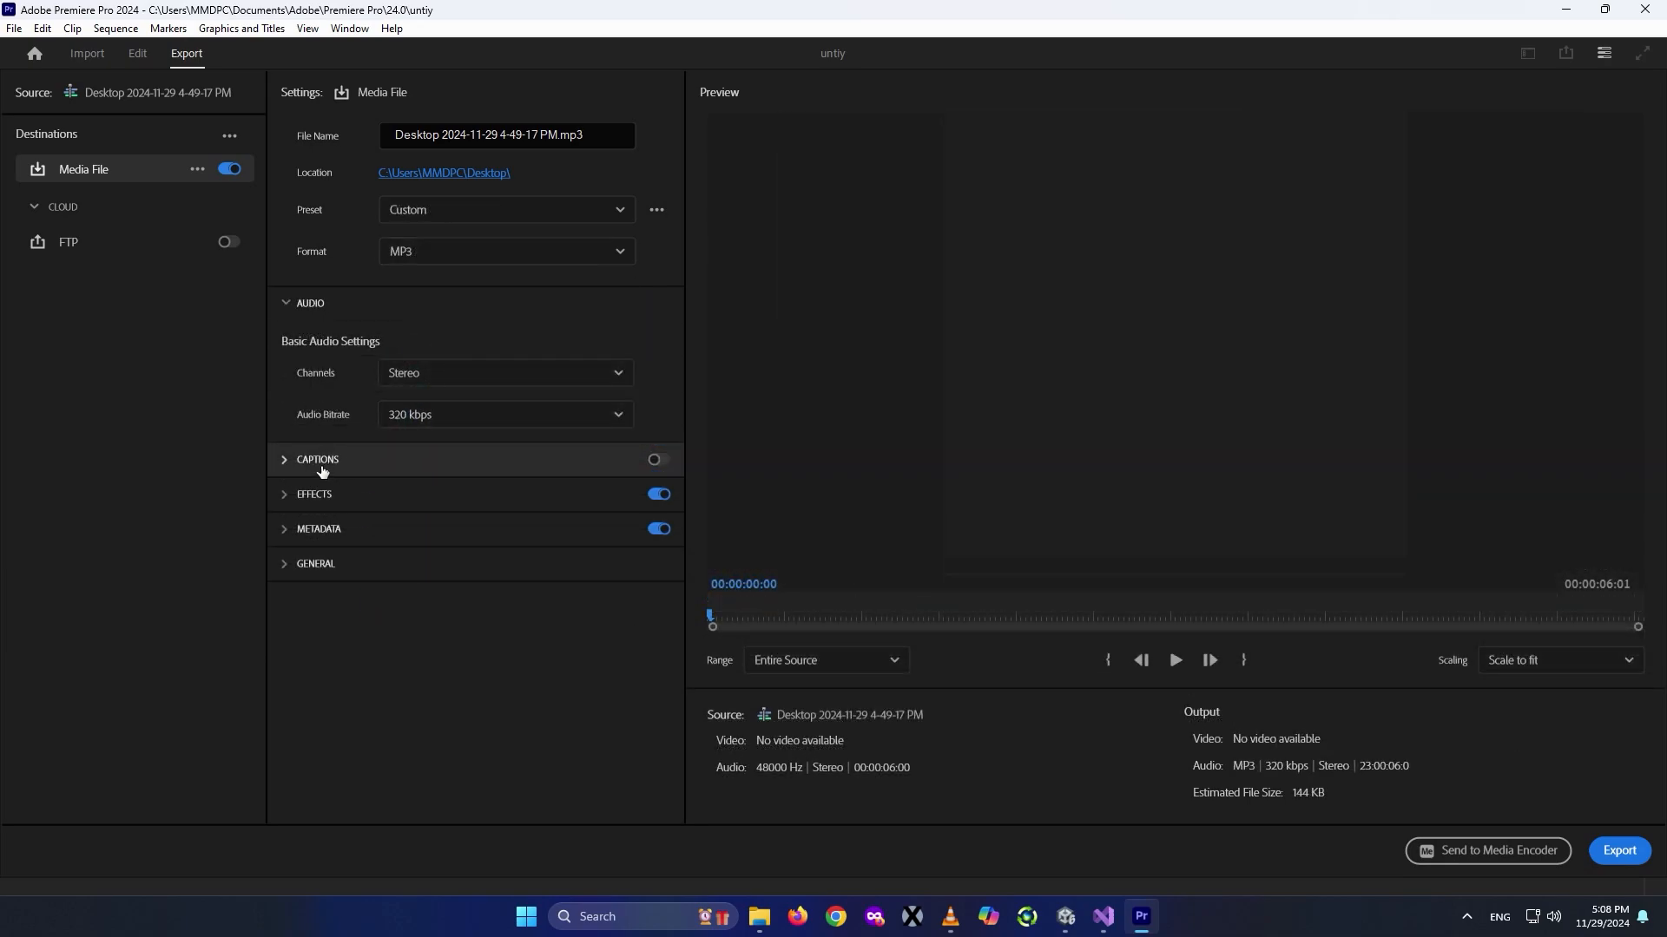
# Save the export to the desktop under the typing file name.
pyautogui.click(443, 172)
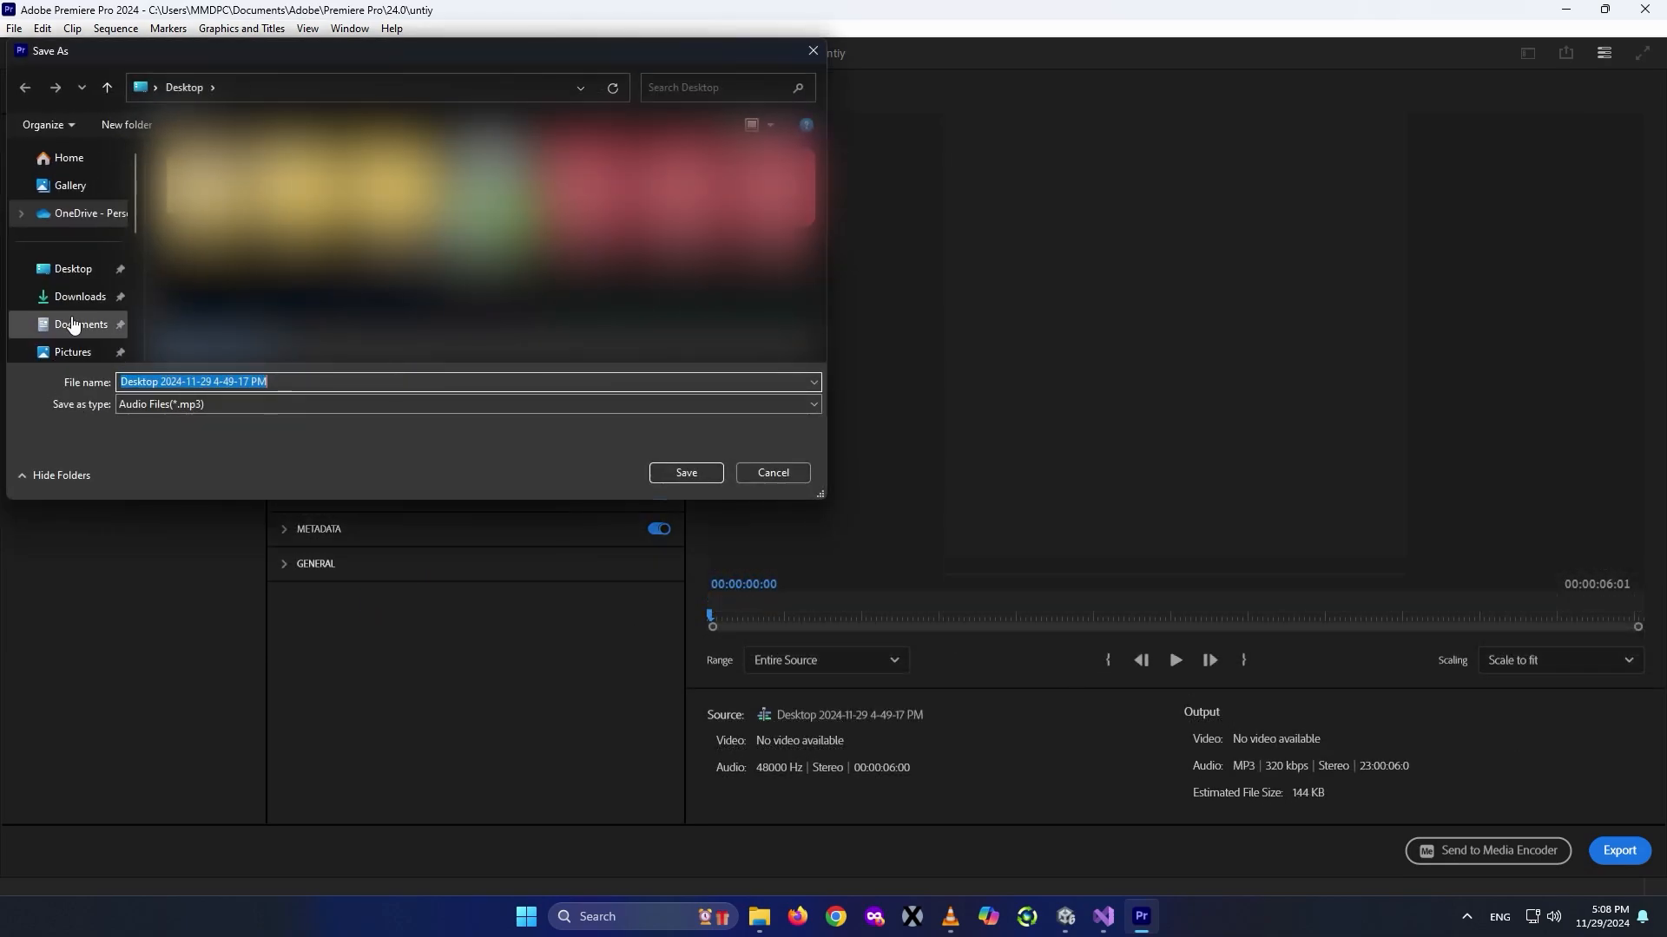
pyautogui.write('typing eff')
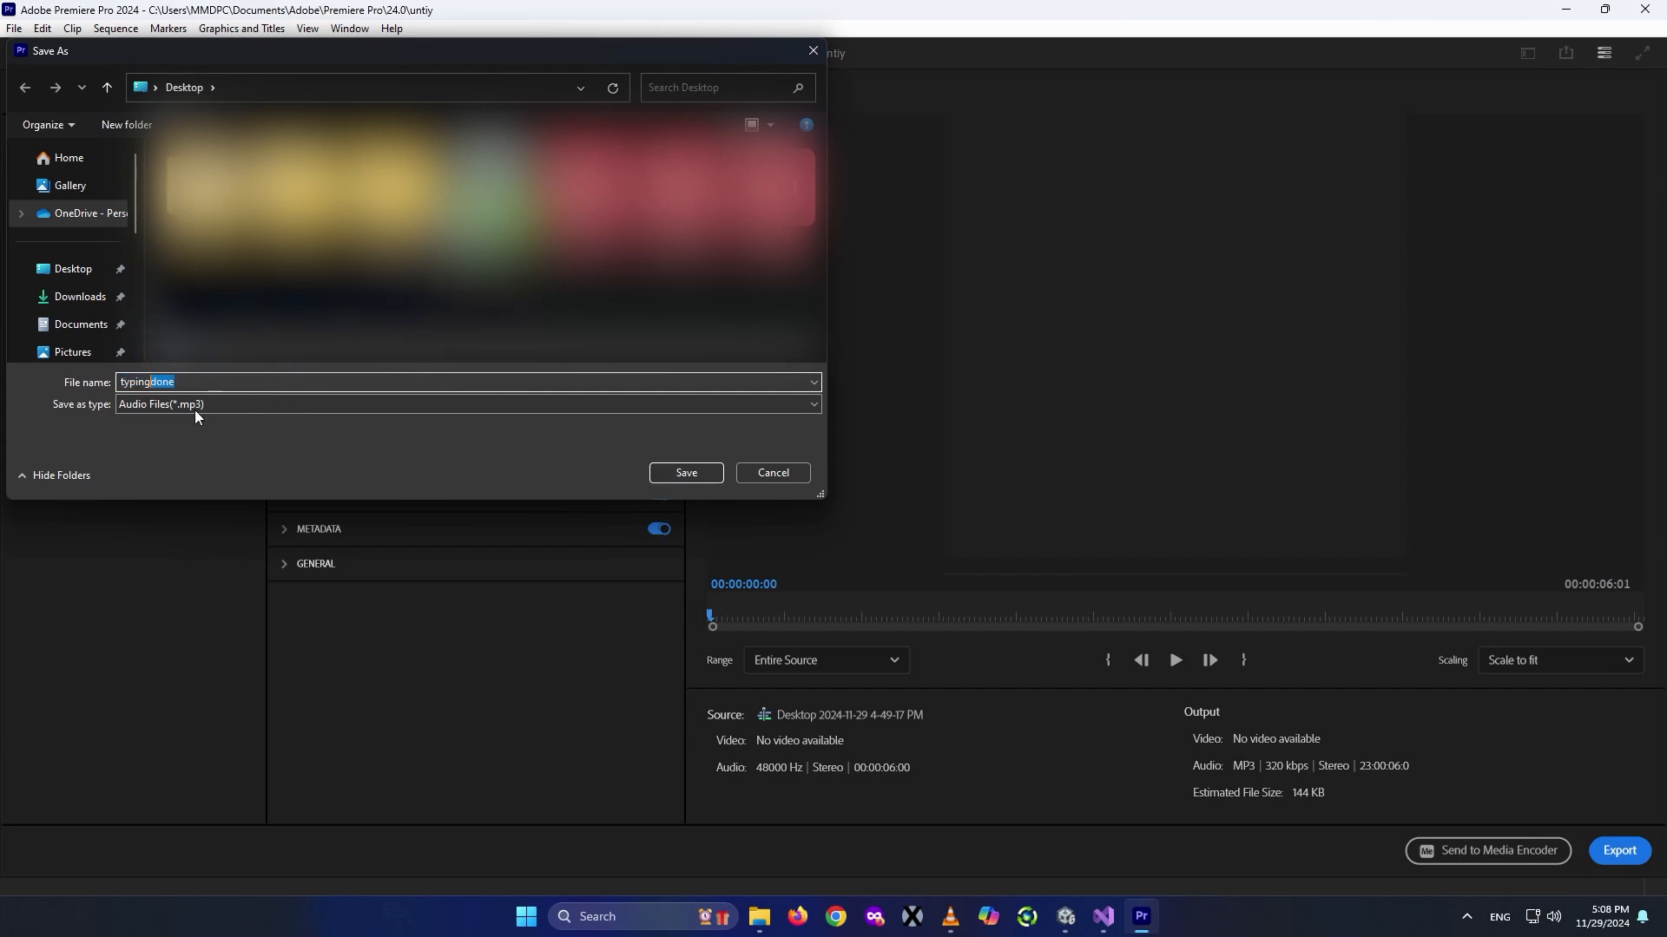
pyautogui.click(684, 472)
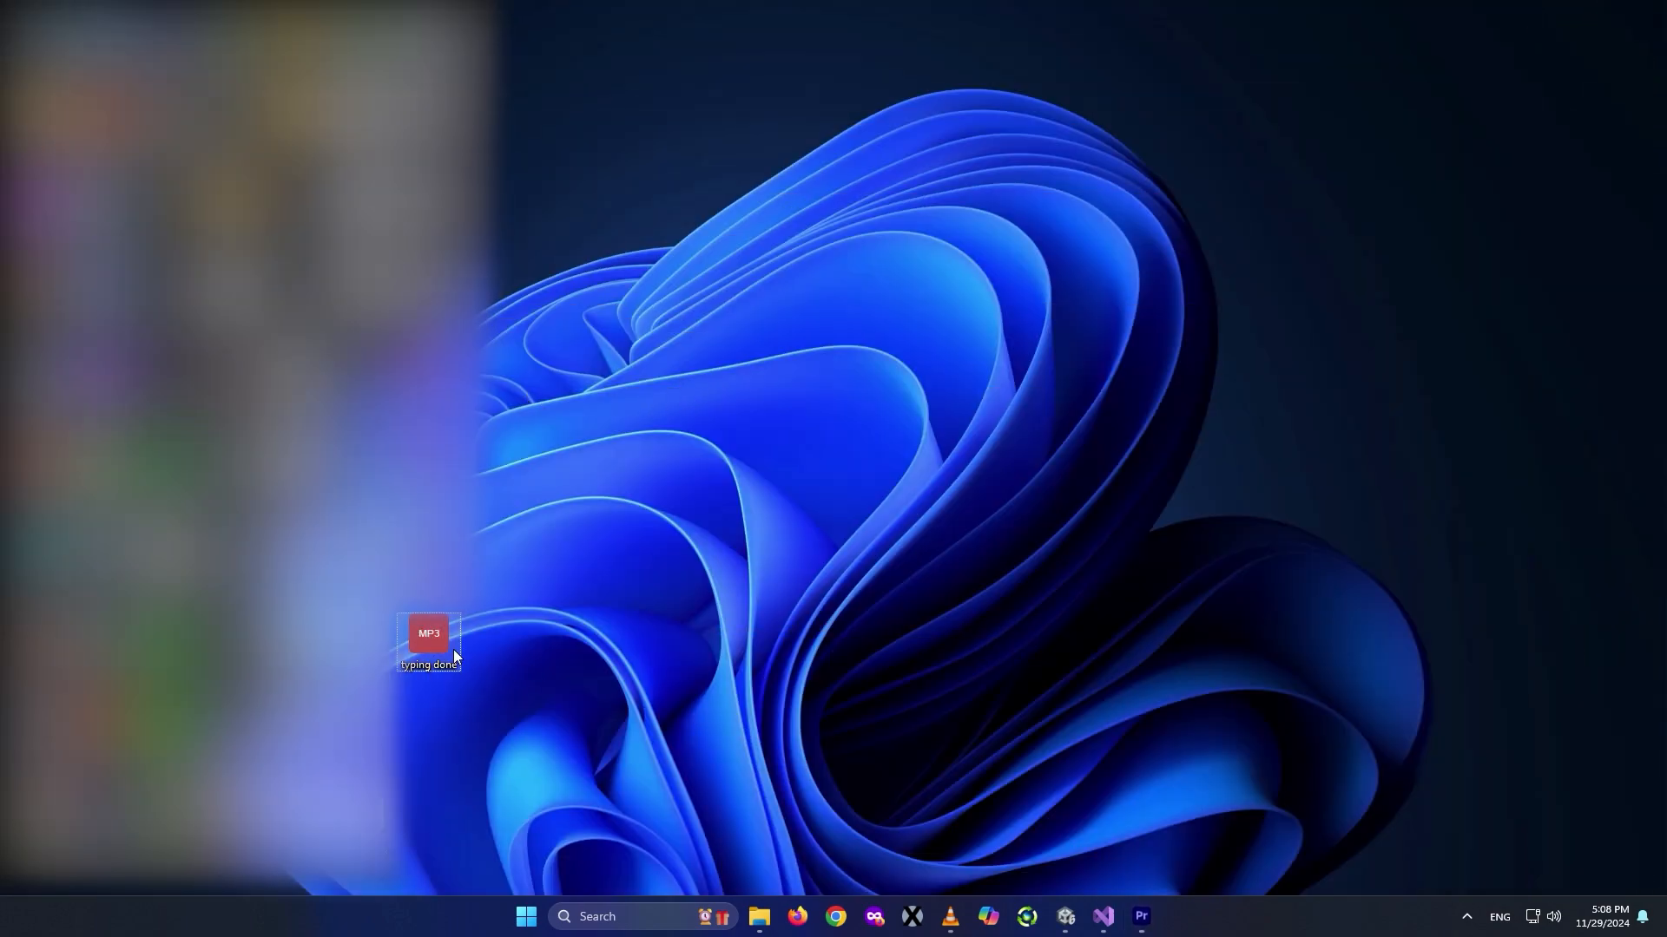
# Play the exported typing done MP3 from the desktop.
pyautogui.doubleClick(427, 638)
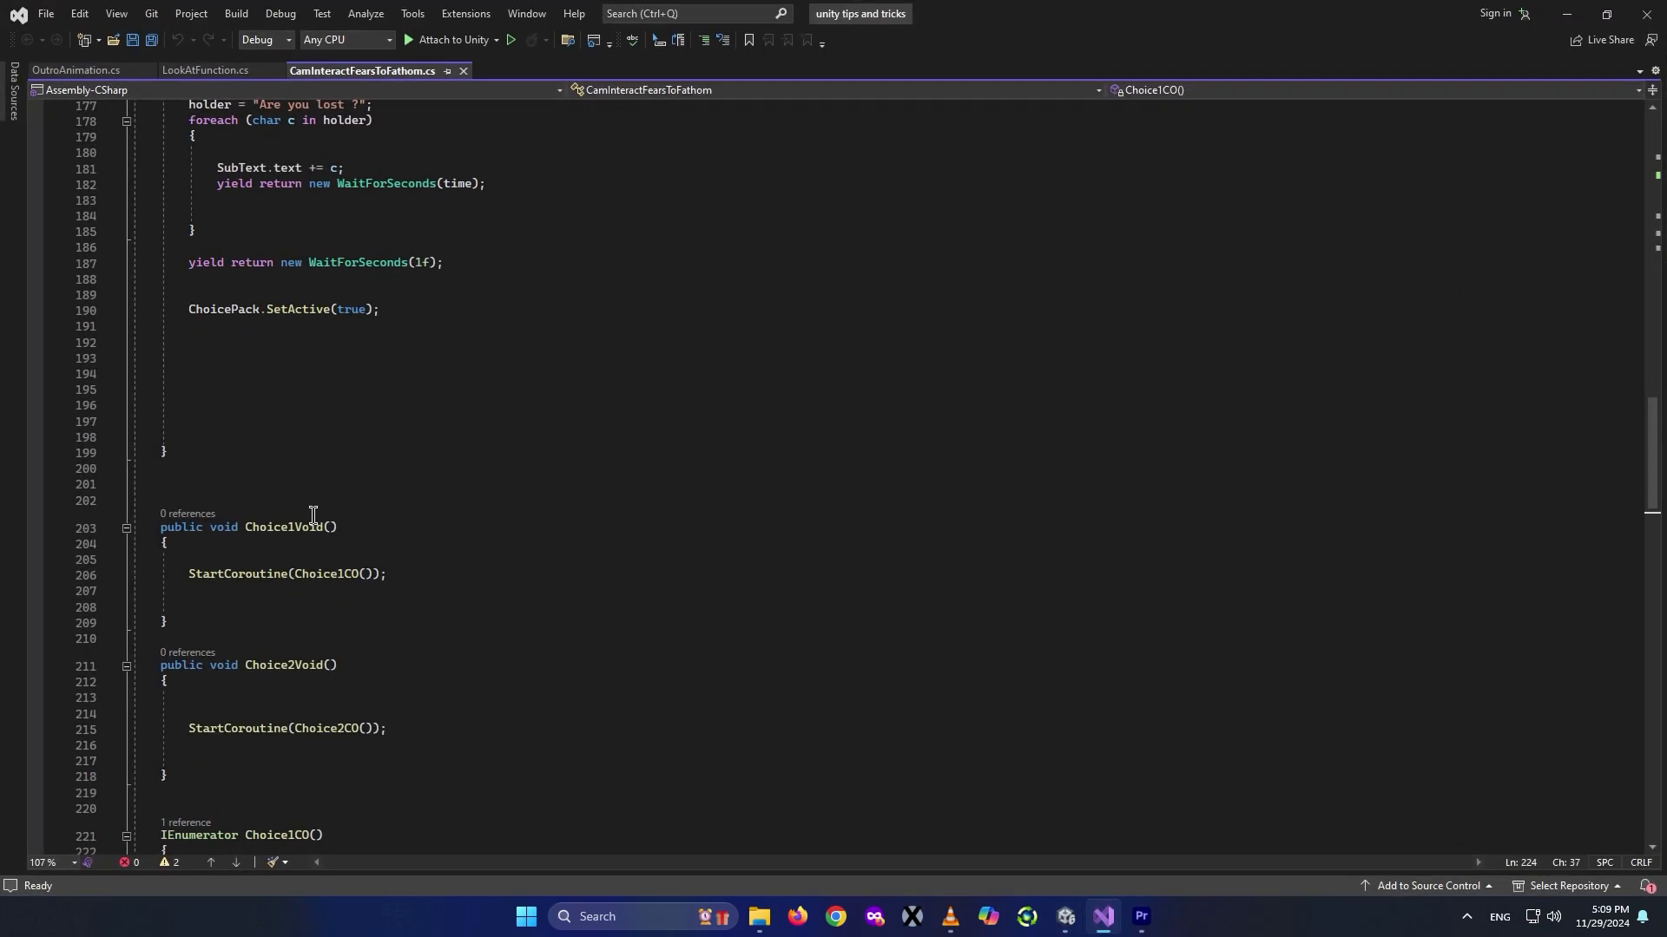
# Declare public AudioSource TalkSource under a new // audio comment section.
pyautogui.write('// audio')
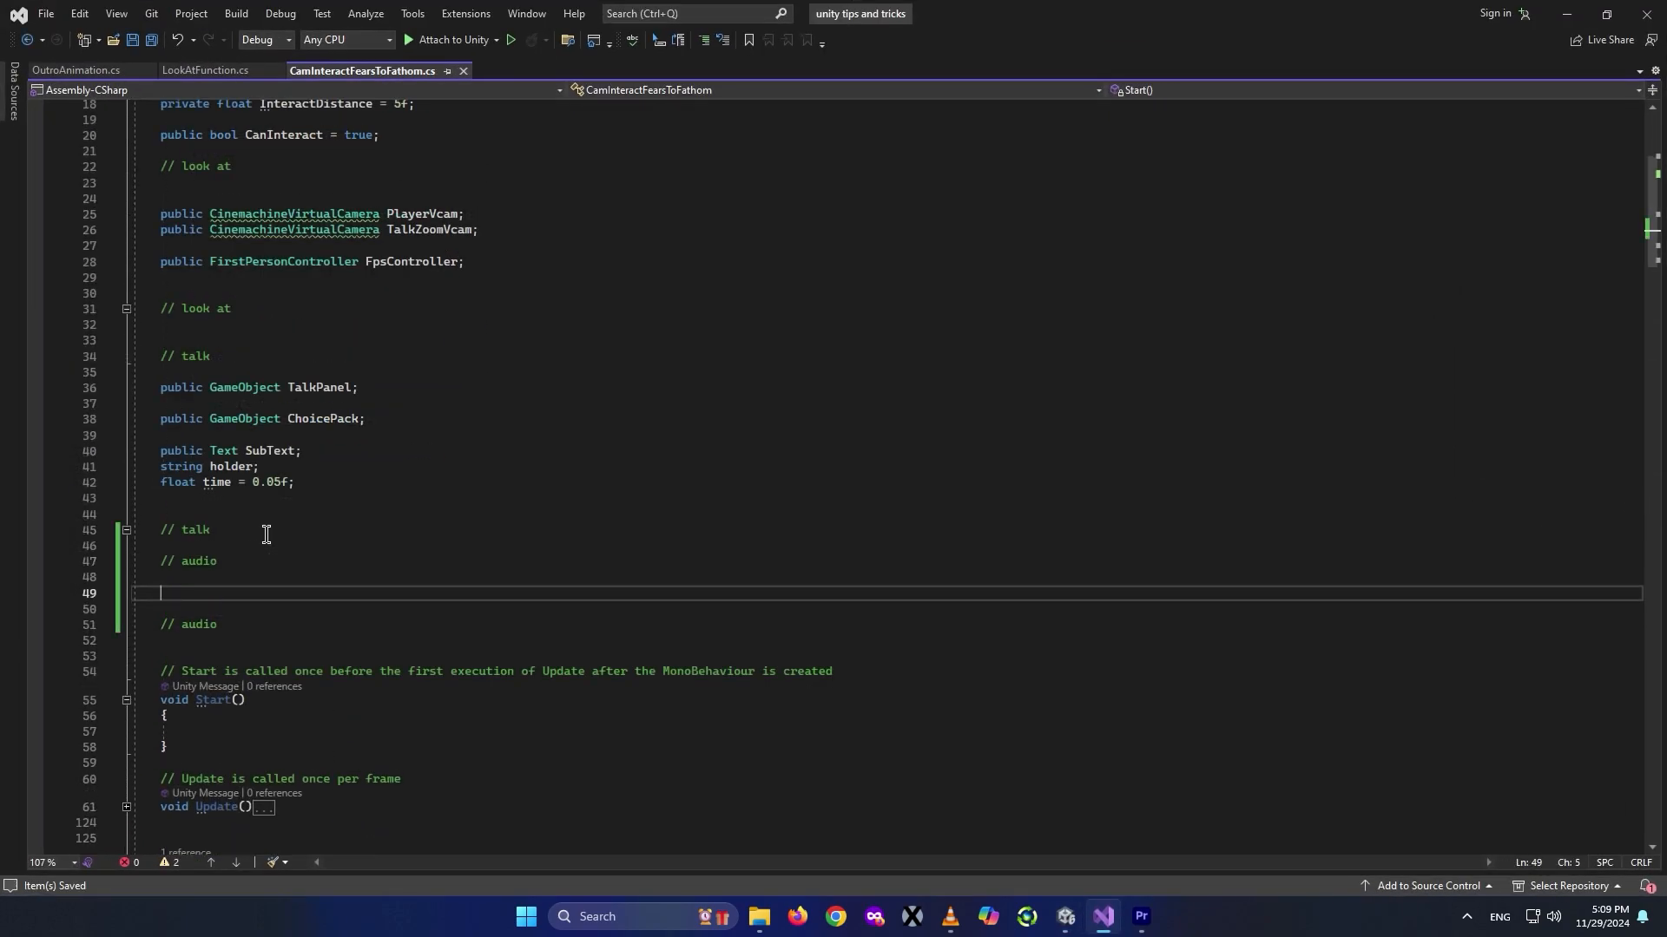
pyautogui.write('public')
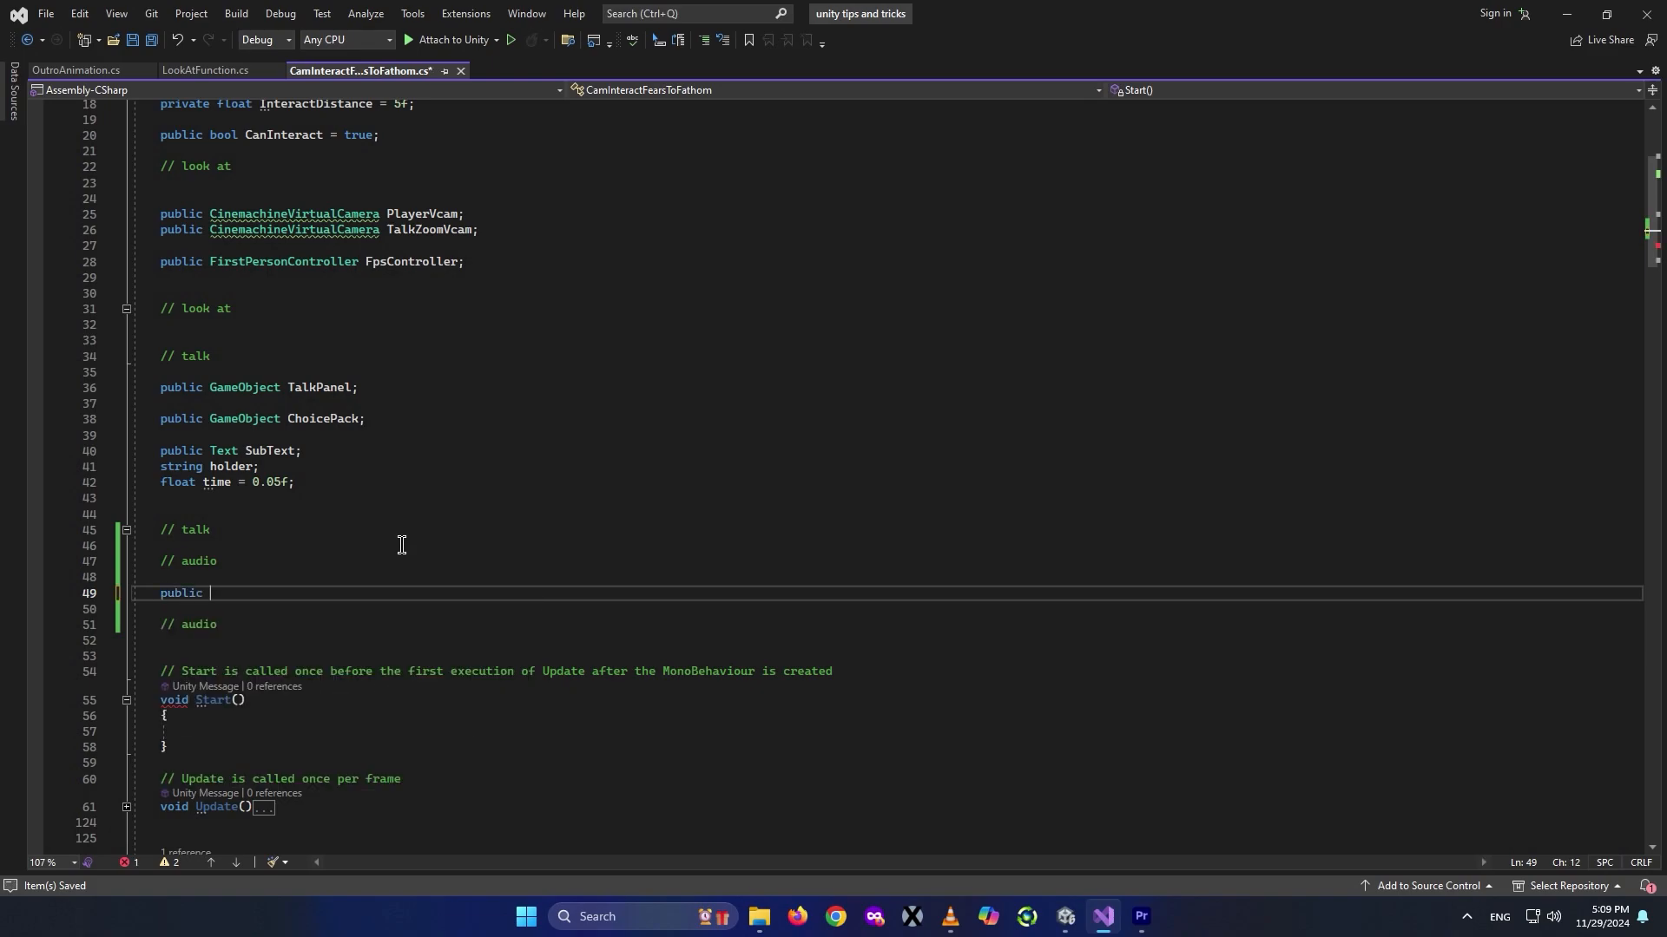
pyautogui.write('AudioSource')
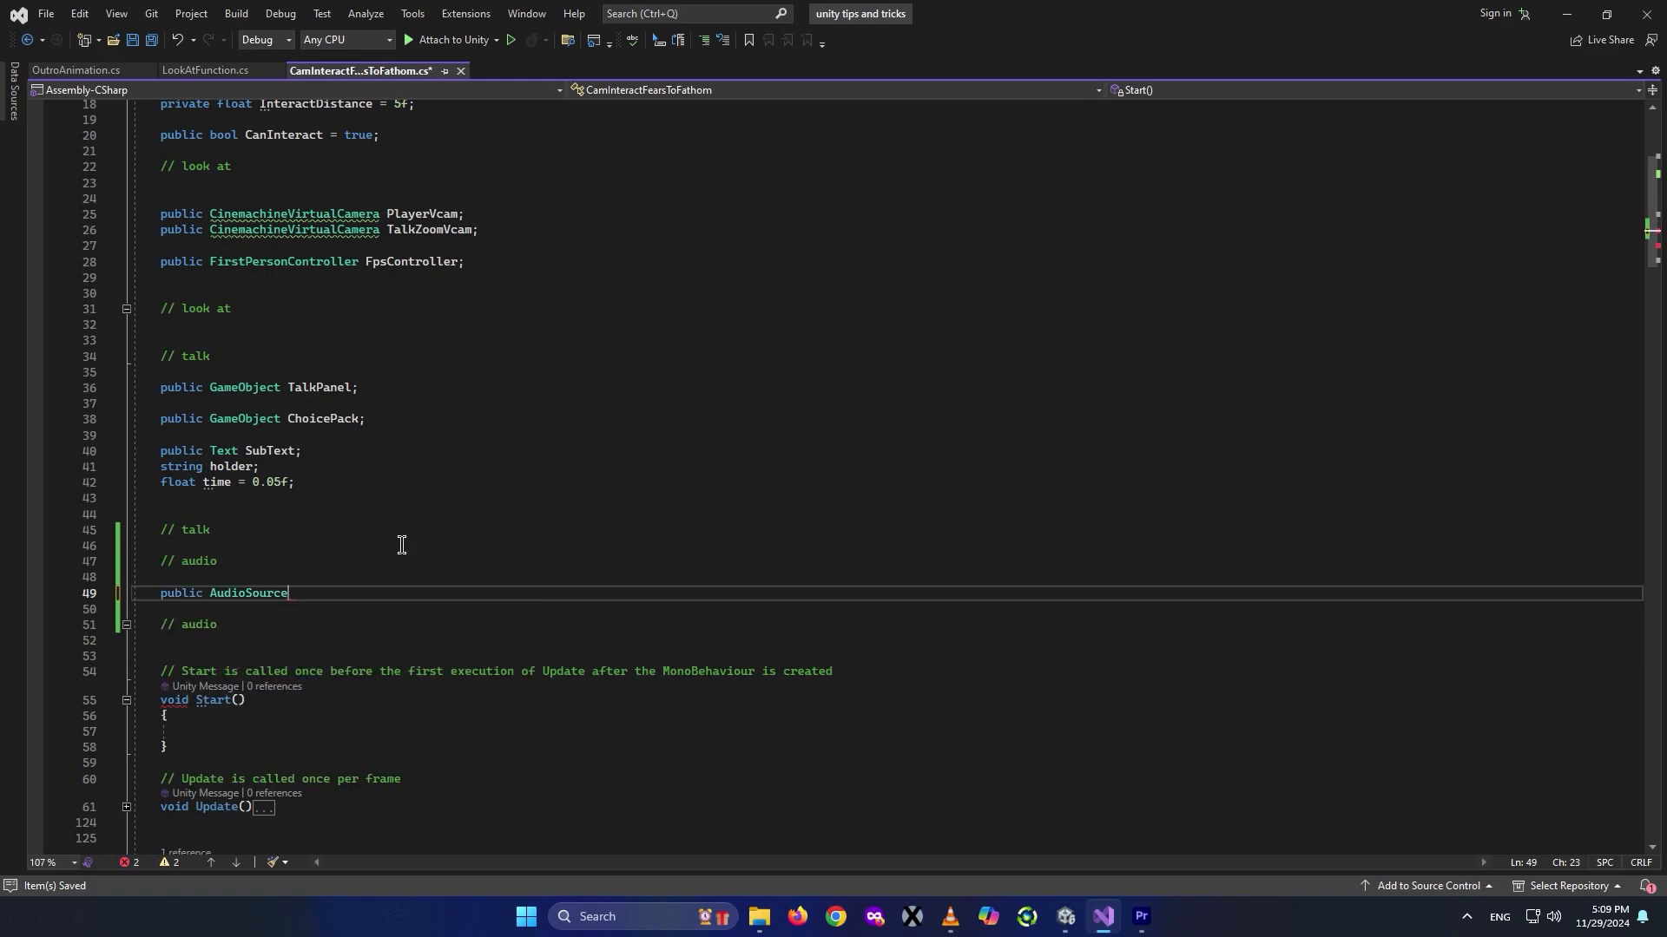
pyautogui.write('TalkSource;')
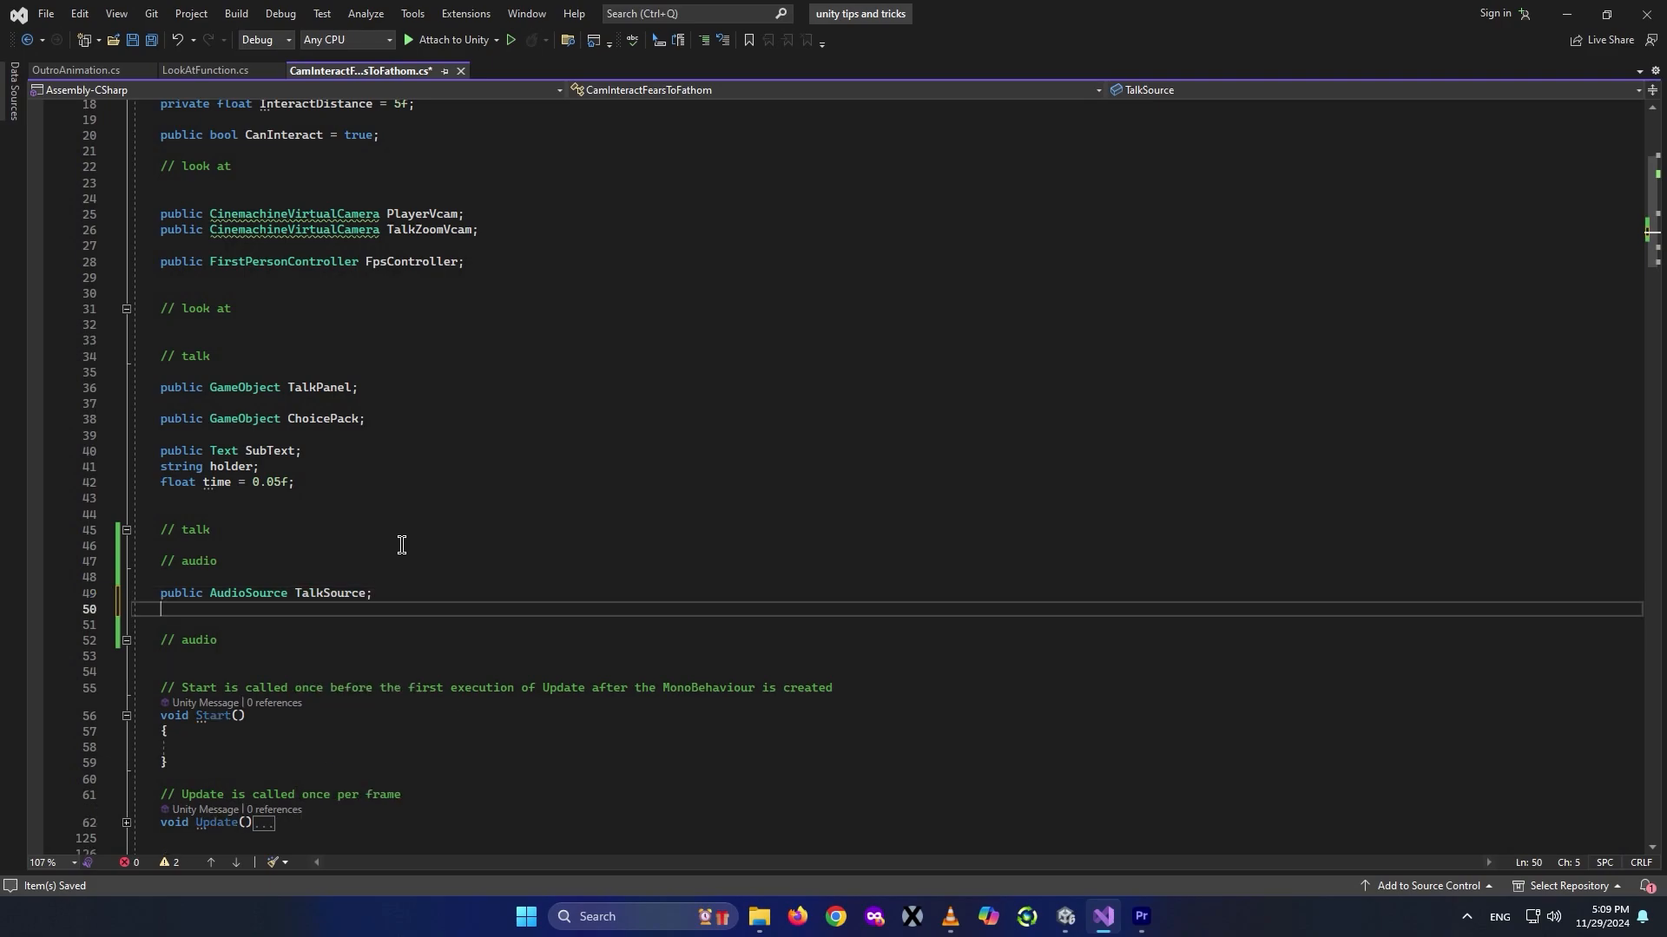
# Add an // audio block with TalkSource.Play() before the first typing loop in TalkToManeqCO.
pyautogui.scroll(-3)
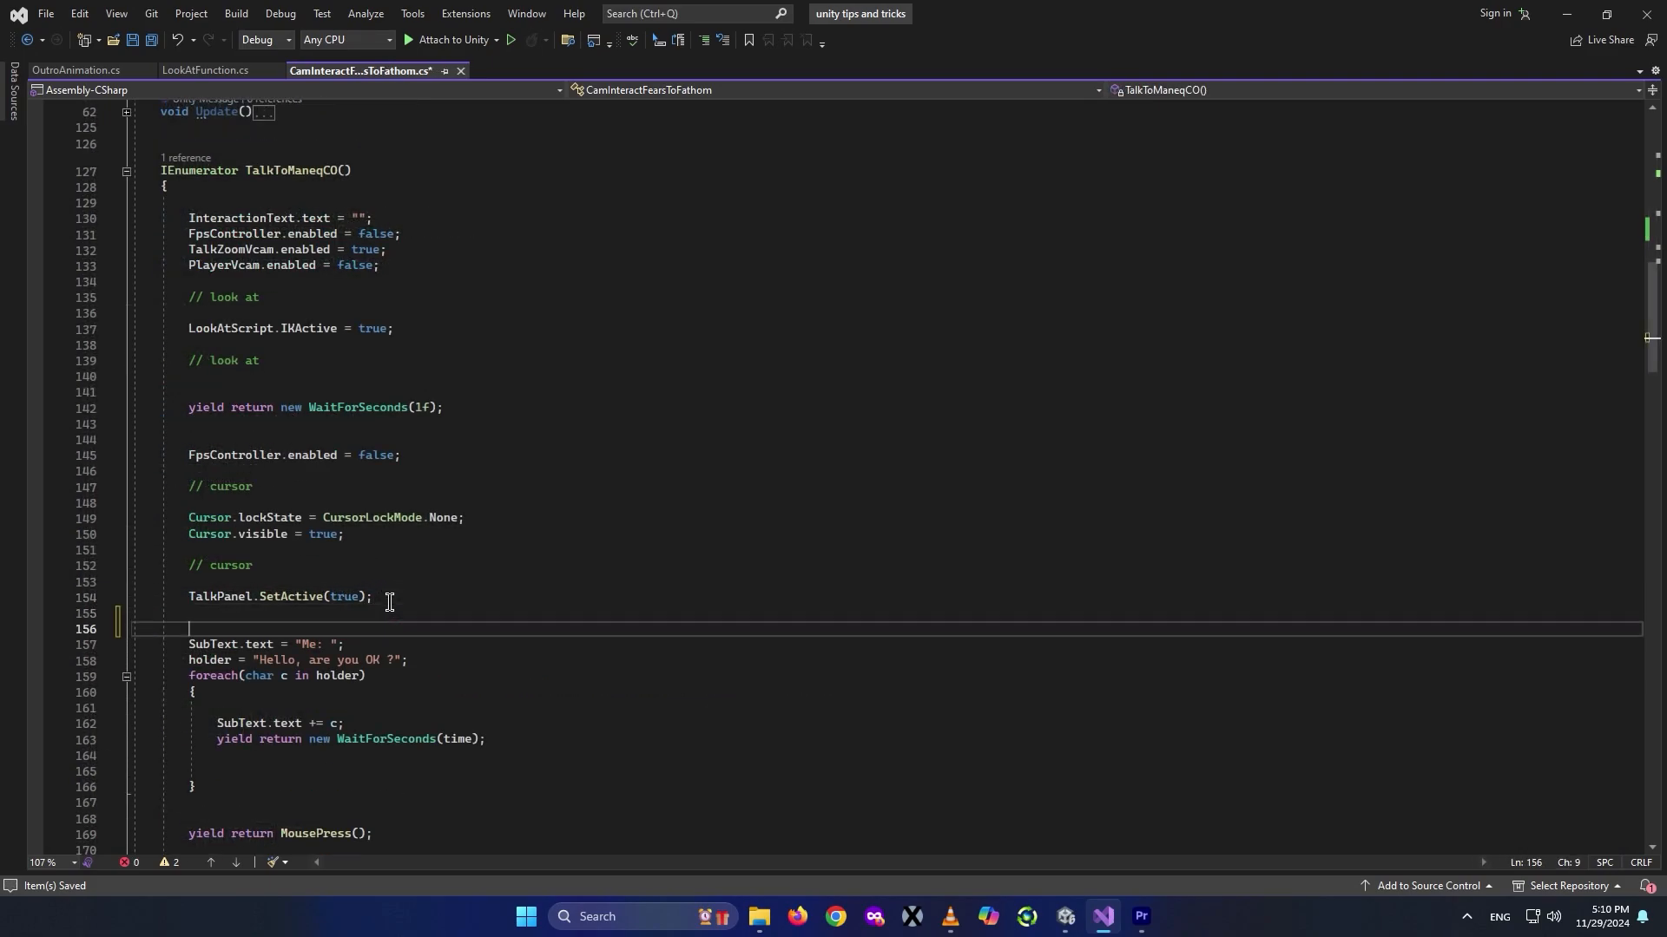
pyautogui.scroll(-3)
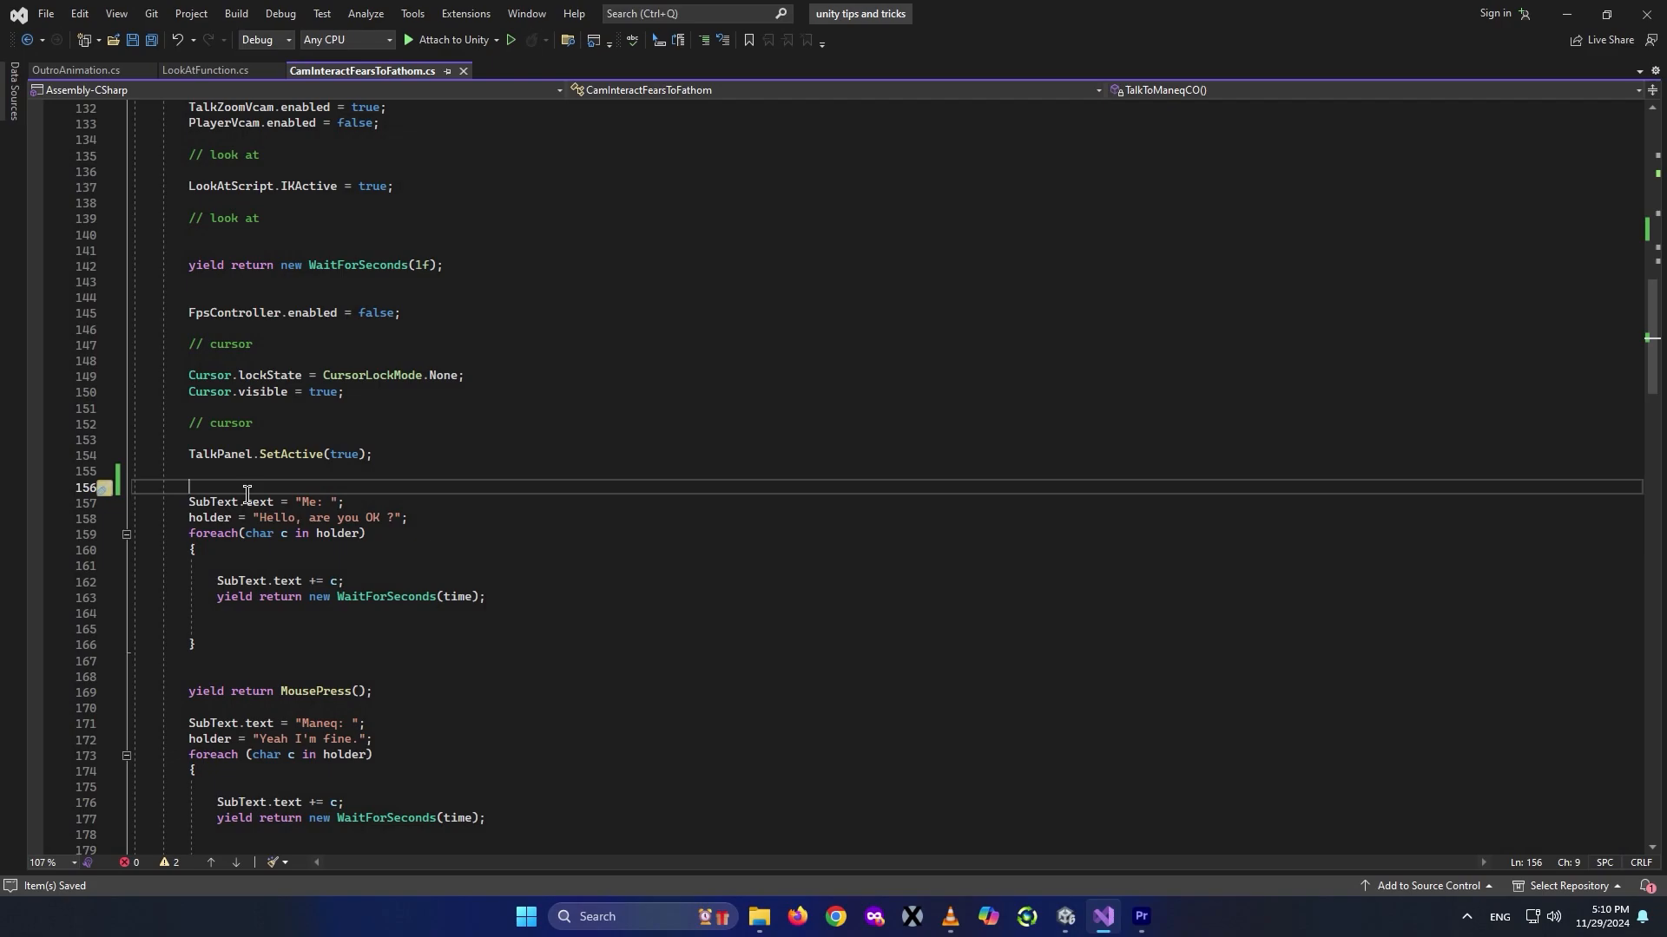
pyautogui.write('// audio')
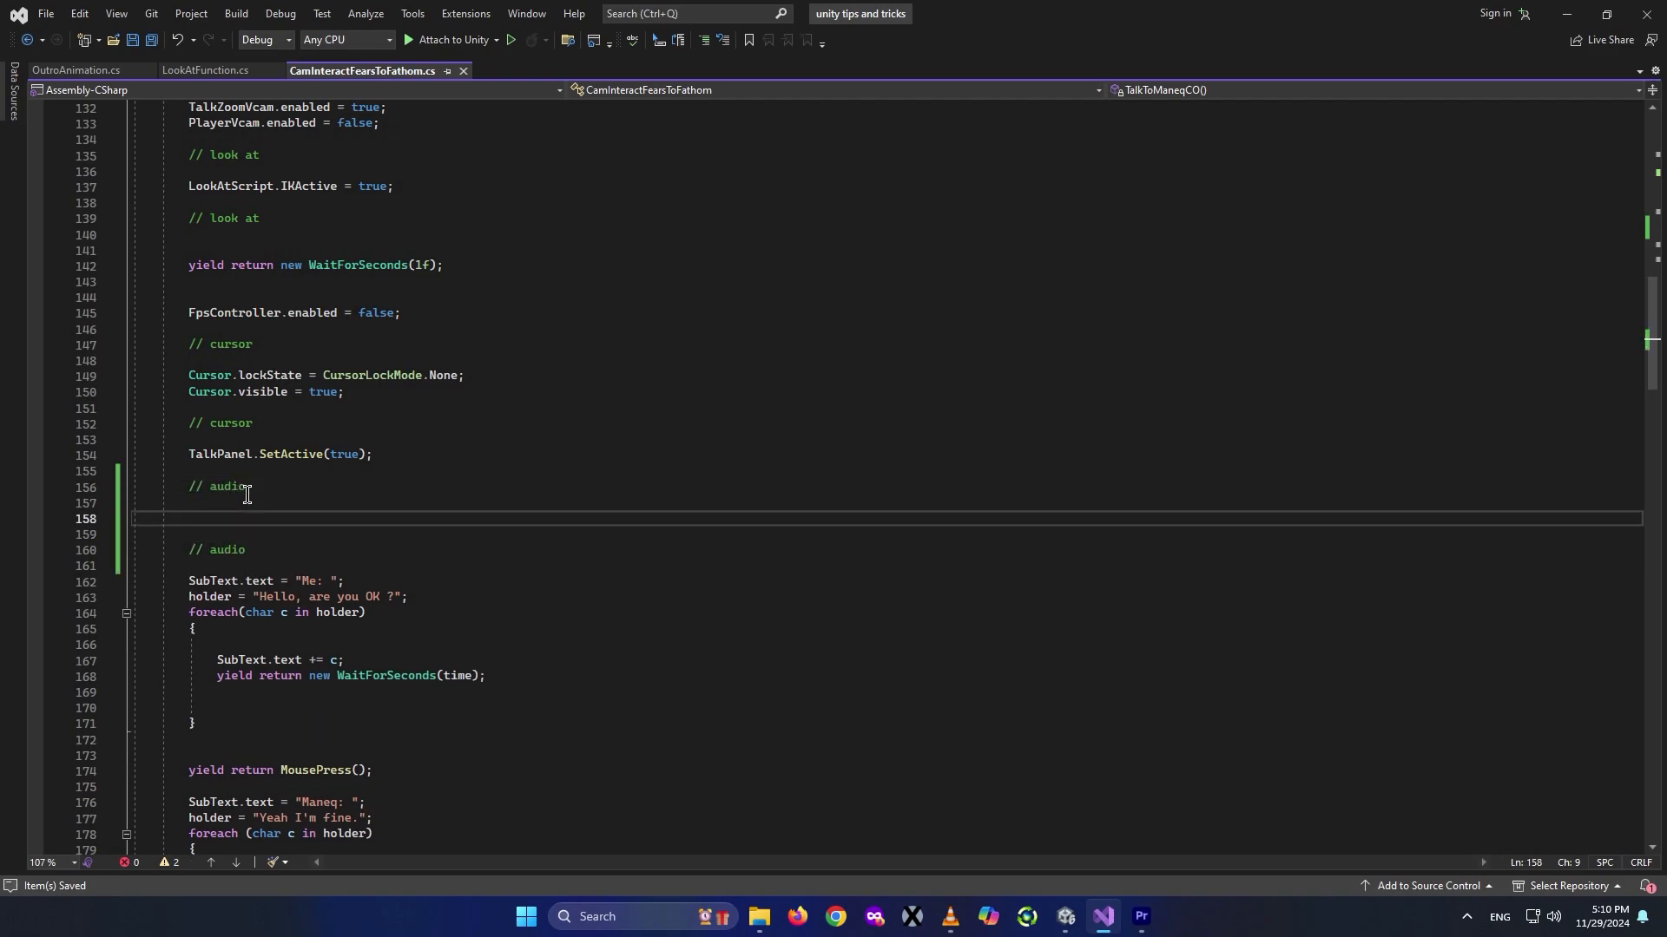
pyautogui.write('a')
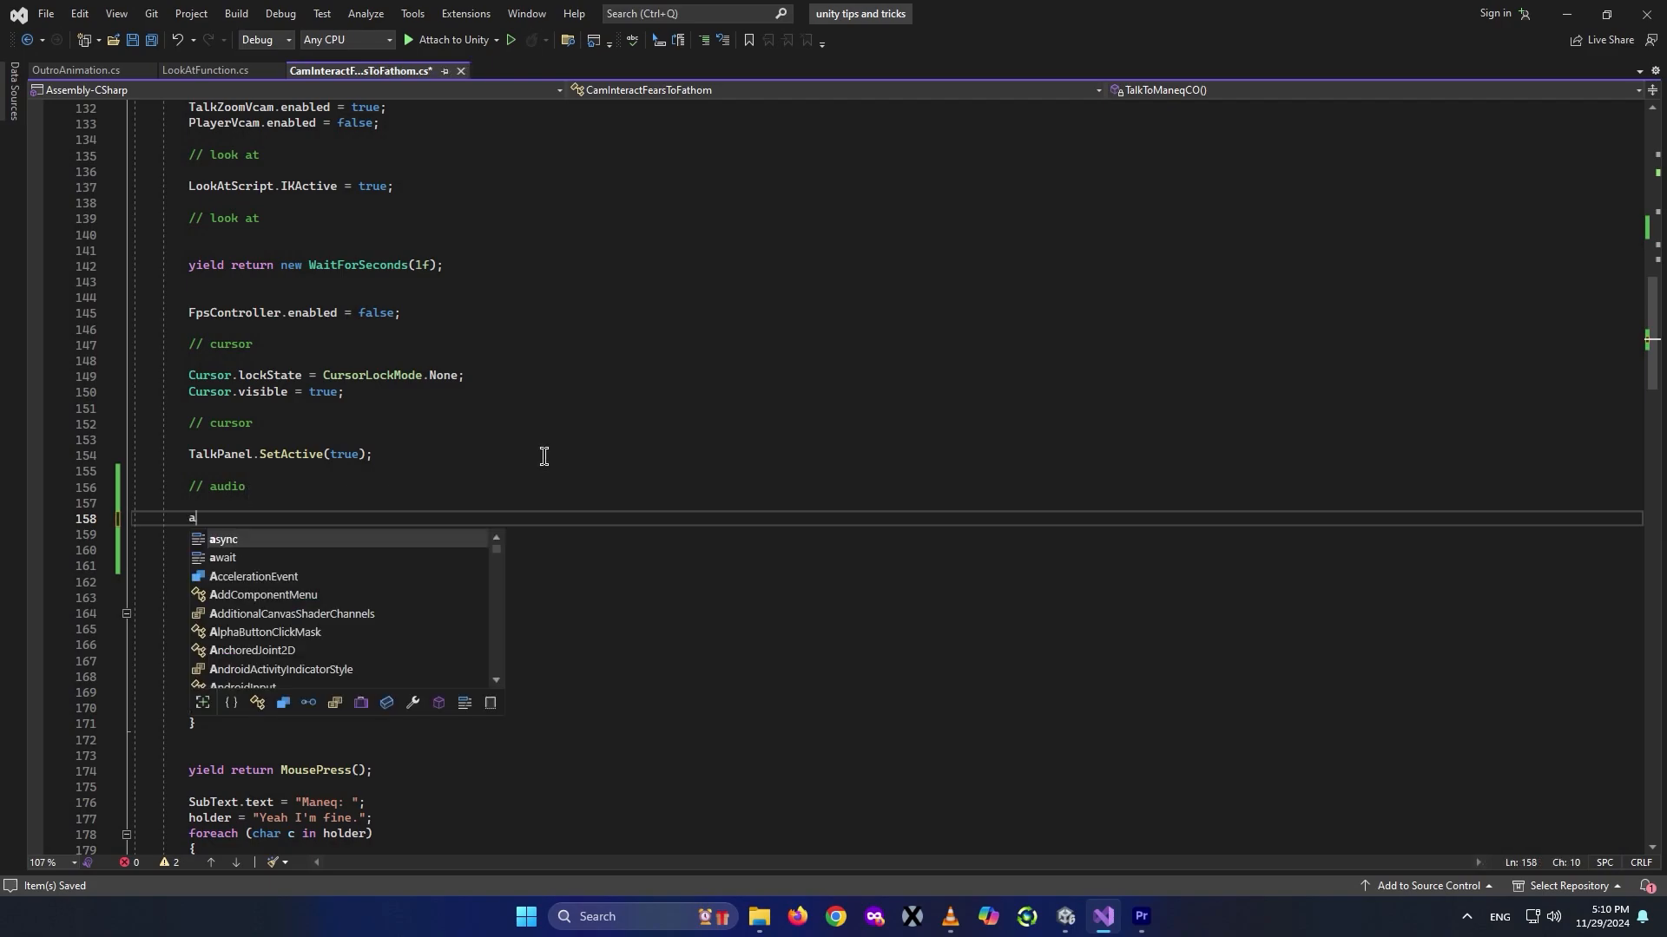
pyautogui.write('TalkSource.pl')
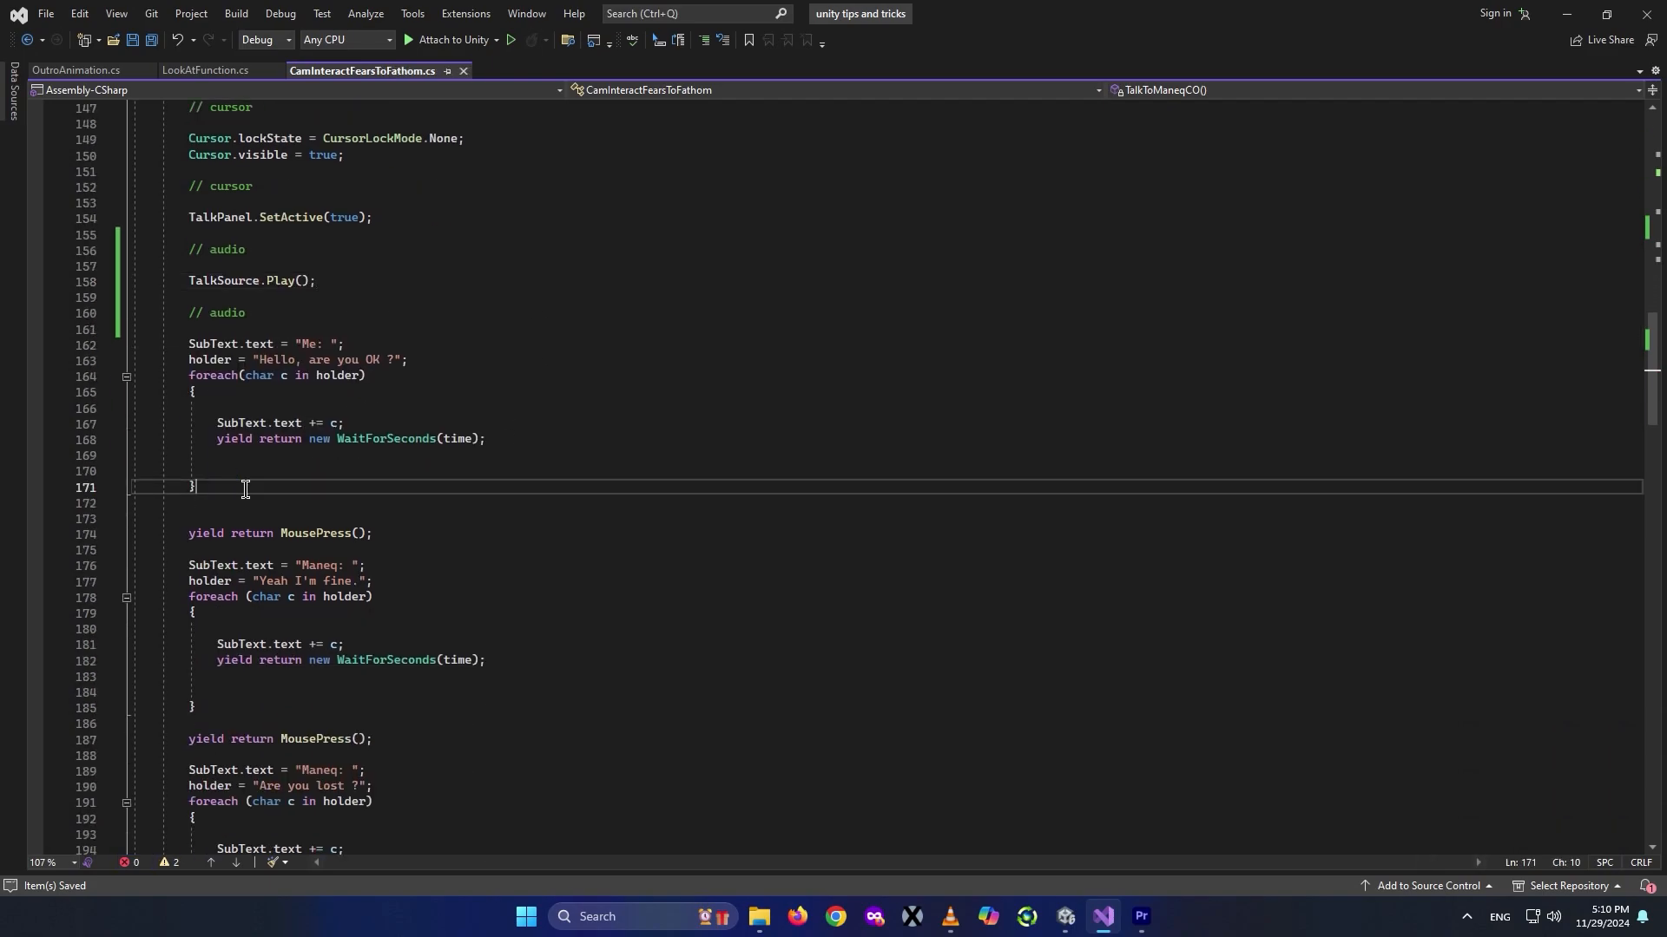
# Add an // audio block with TalkSource.Stop() after that typing loop.
pyautogui.write('// audio')
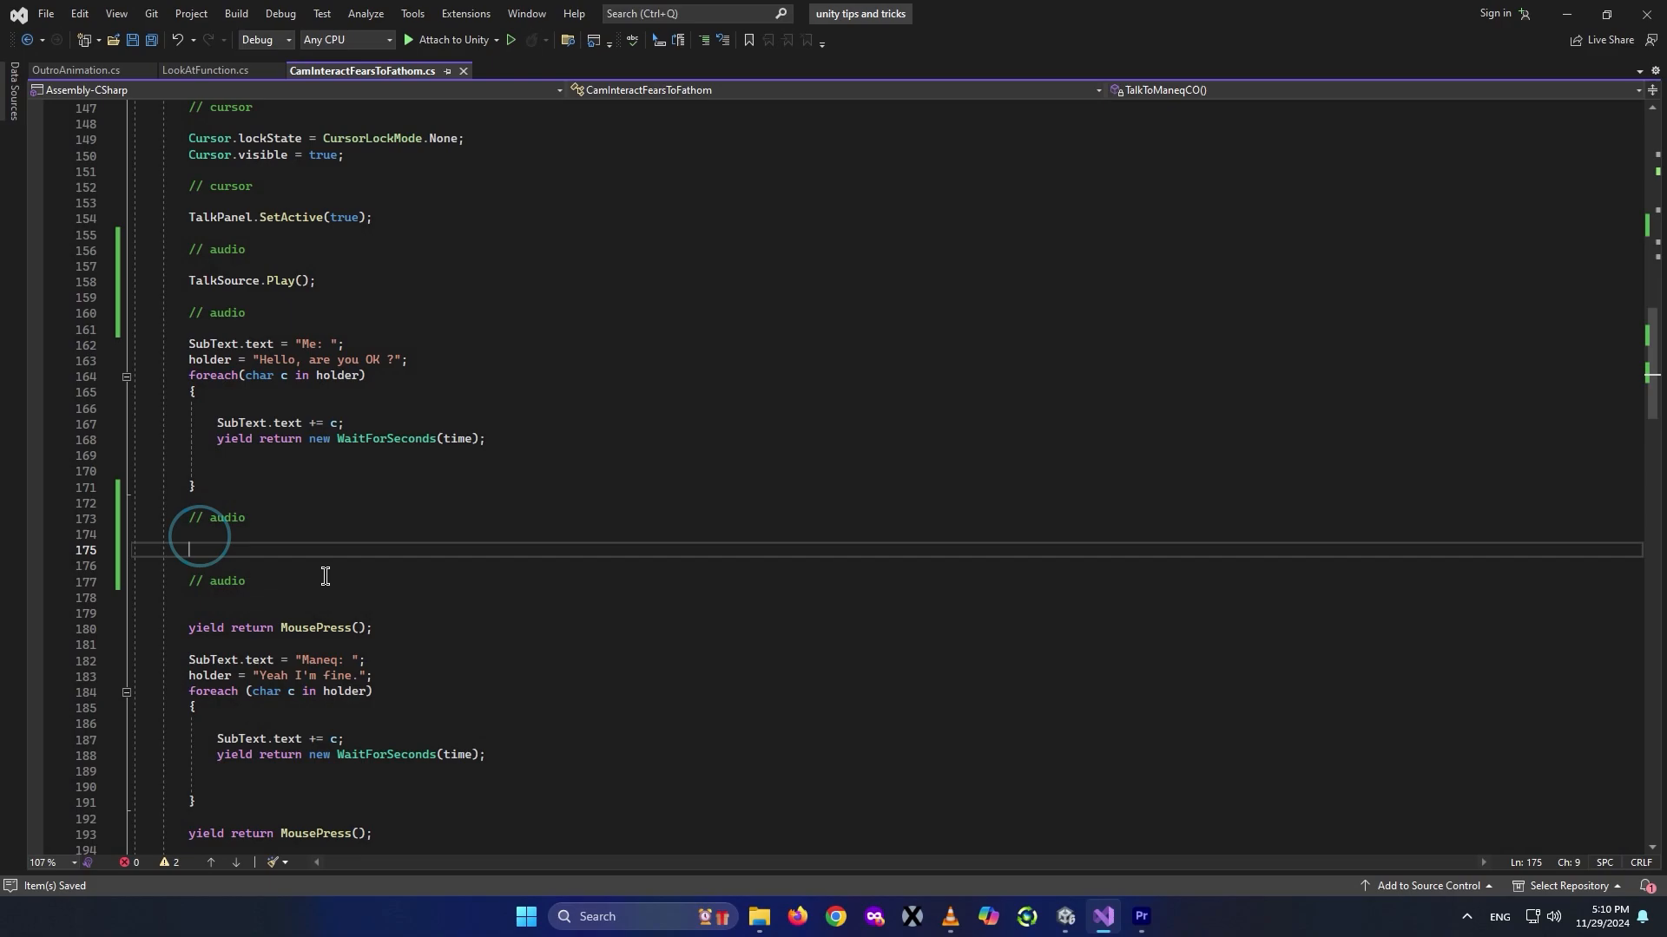
pyautogui.write('TalkSource')
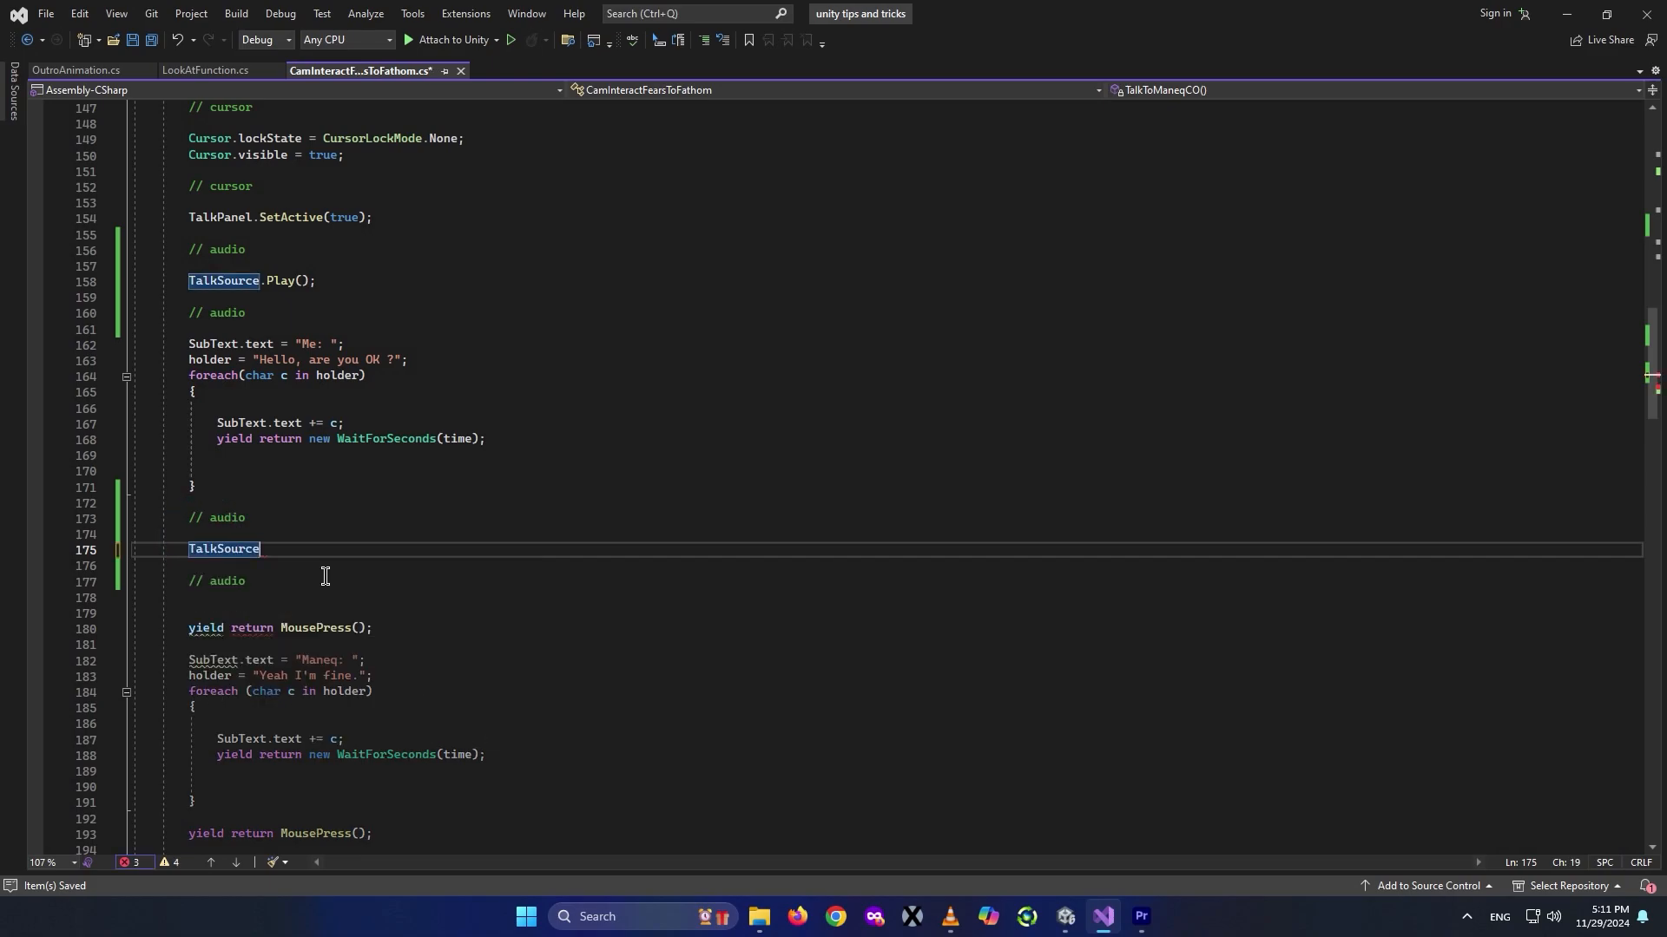
pyautogui.write('.Stop()')
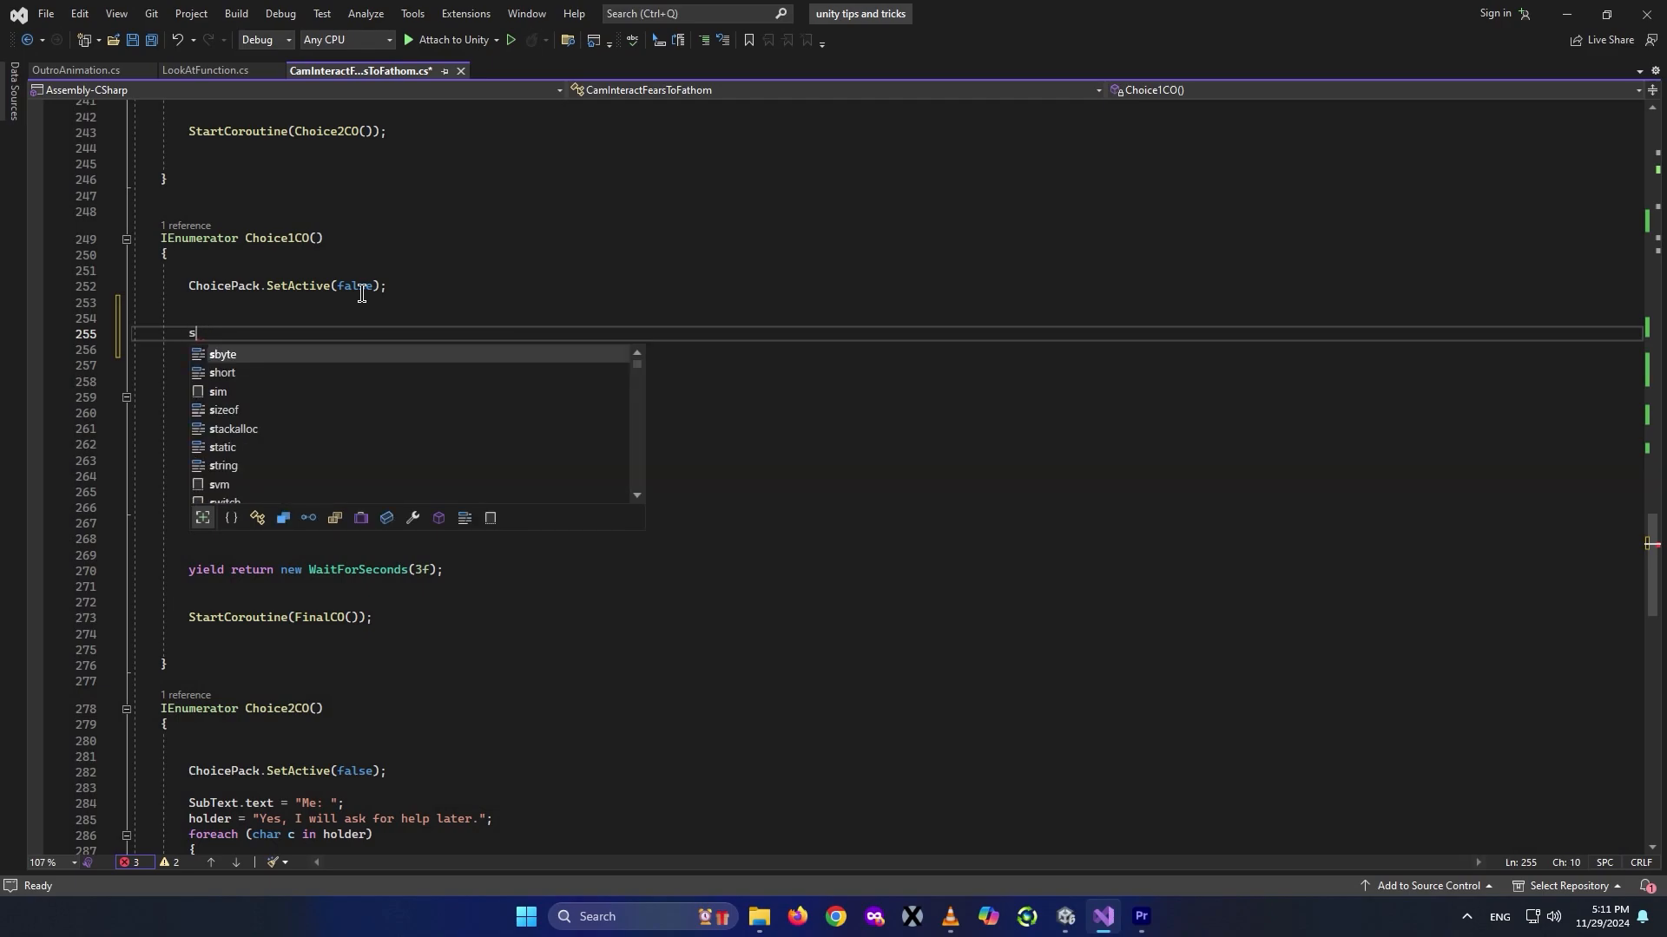
# Wrap Choice1CO's typing loop with TalkSource.Play() and TalkSource.Stop().
pyautogui.write('TalkSource.p')
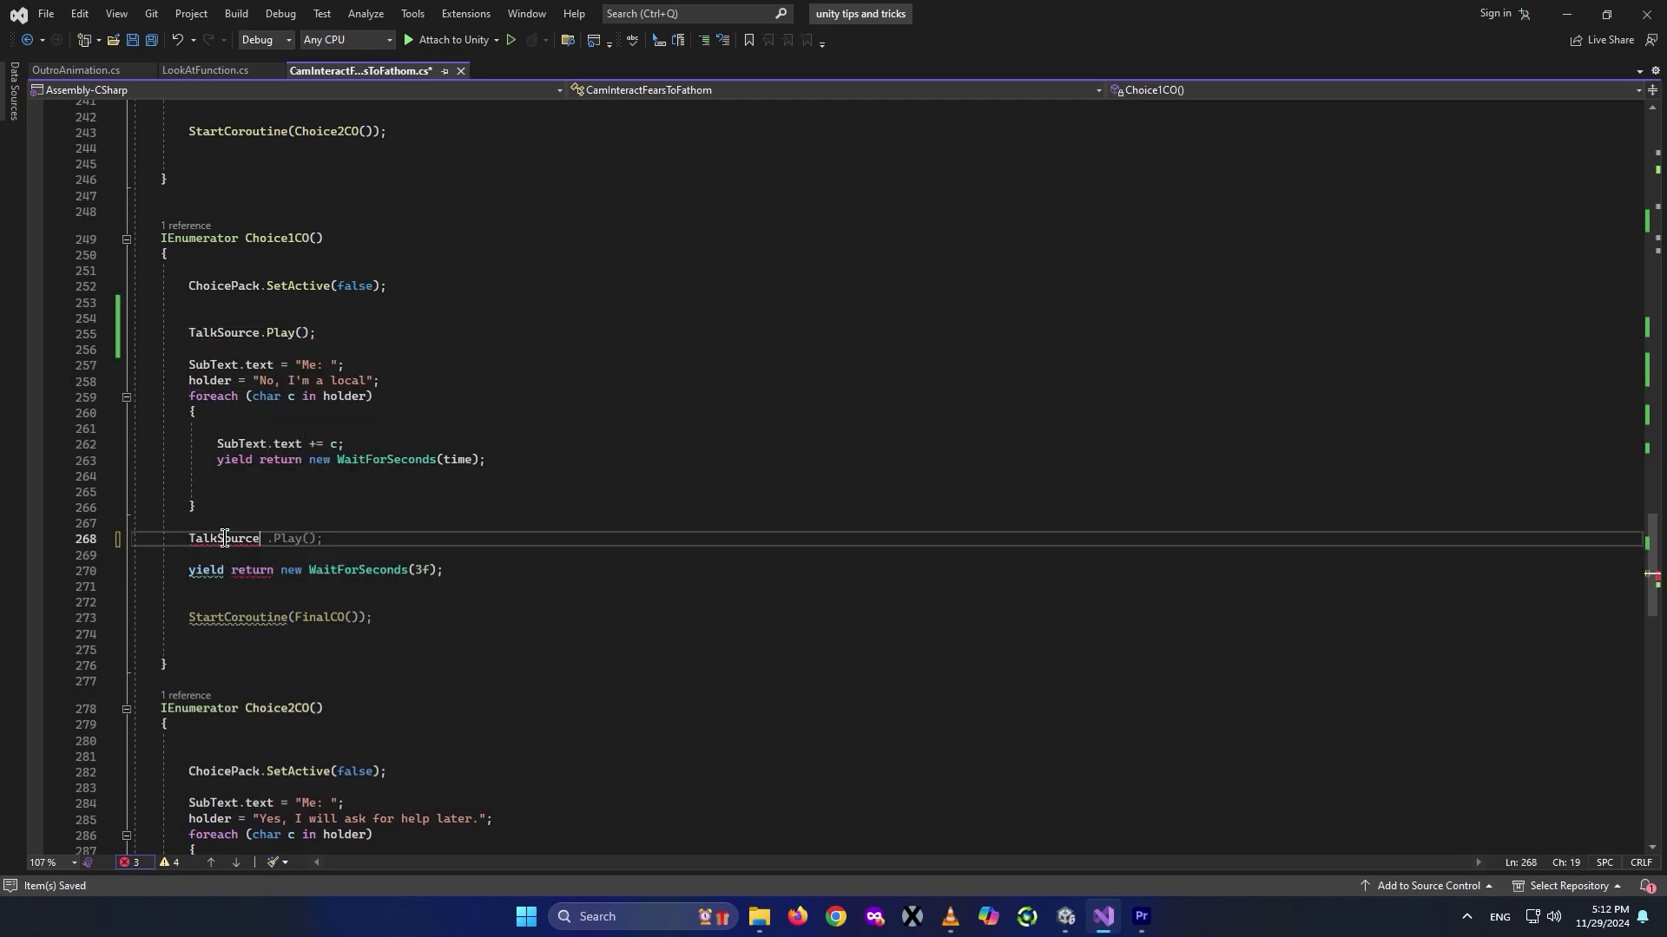
pyautogui.write('Stop')
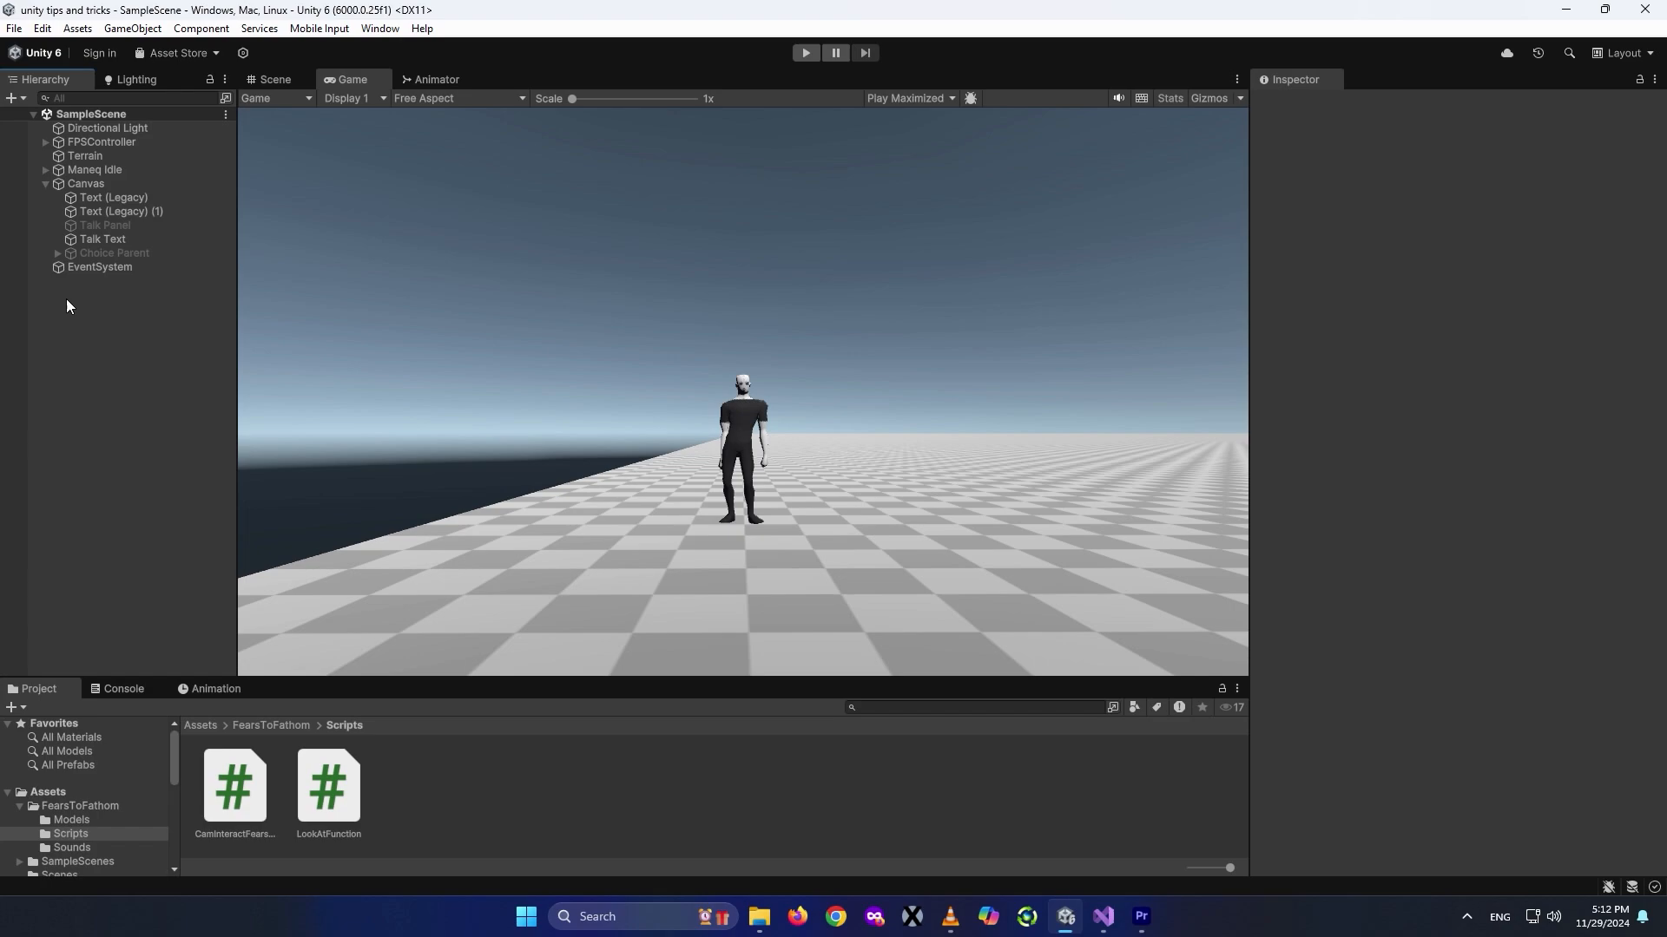
pyautogui.moveTo(92, 535)
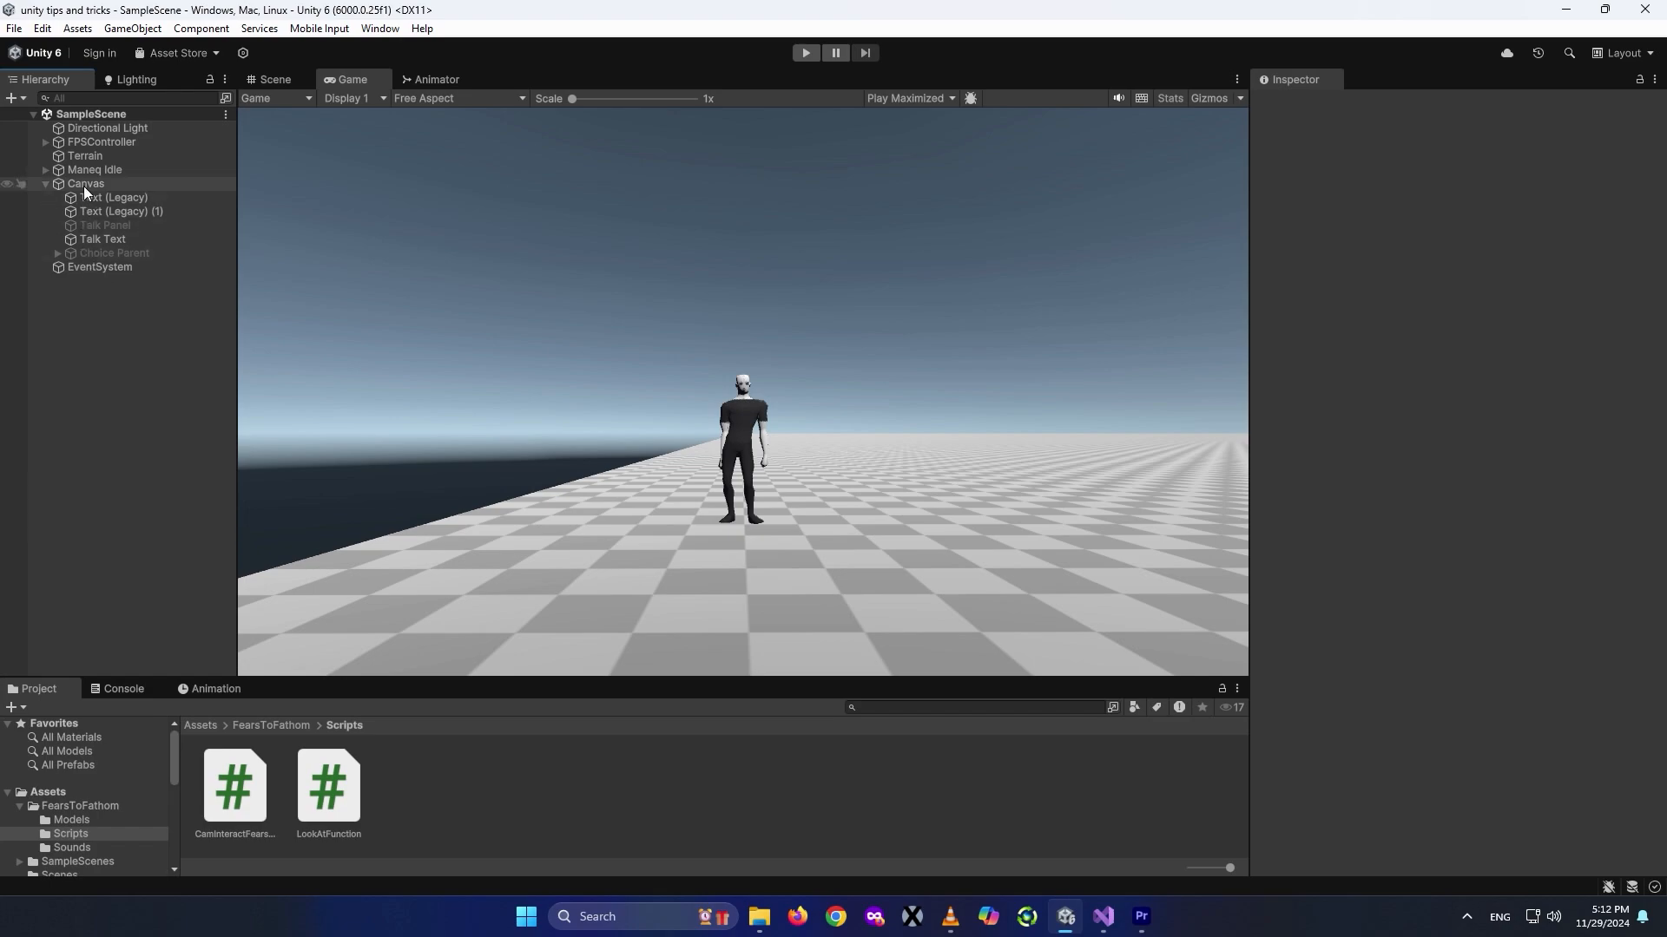
# Create an empty 'talk audiosource' child under Canvas and add an Audio Source component.
pyautogui.rightClick(85, 182)
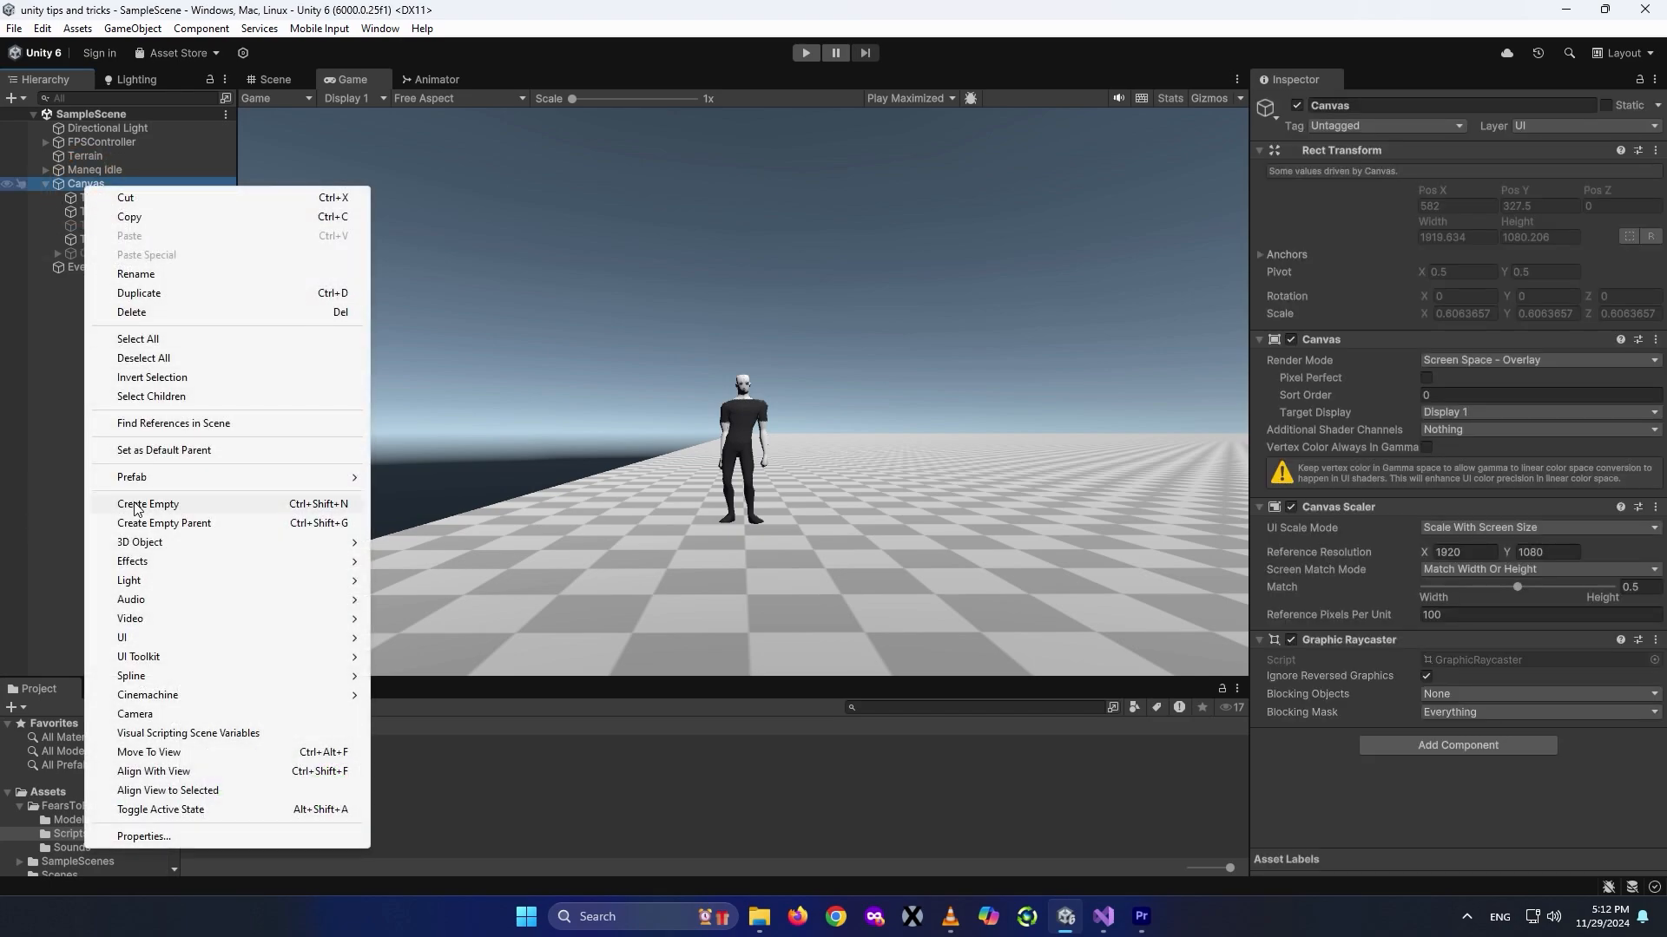
pyautogui.click(148, 504)
pyautogui.write('audioso')
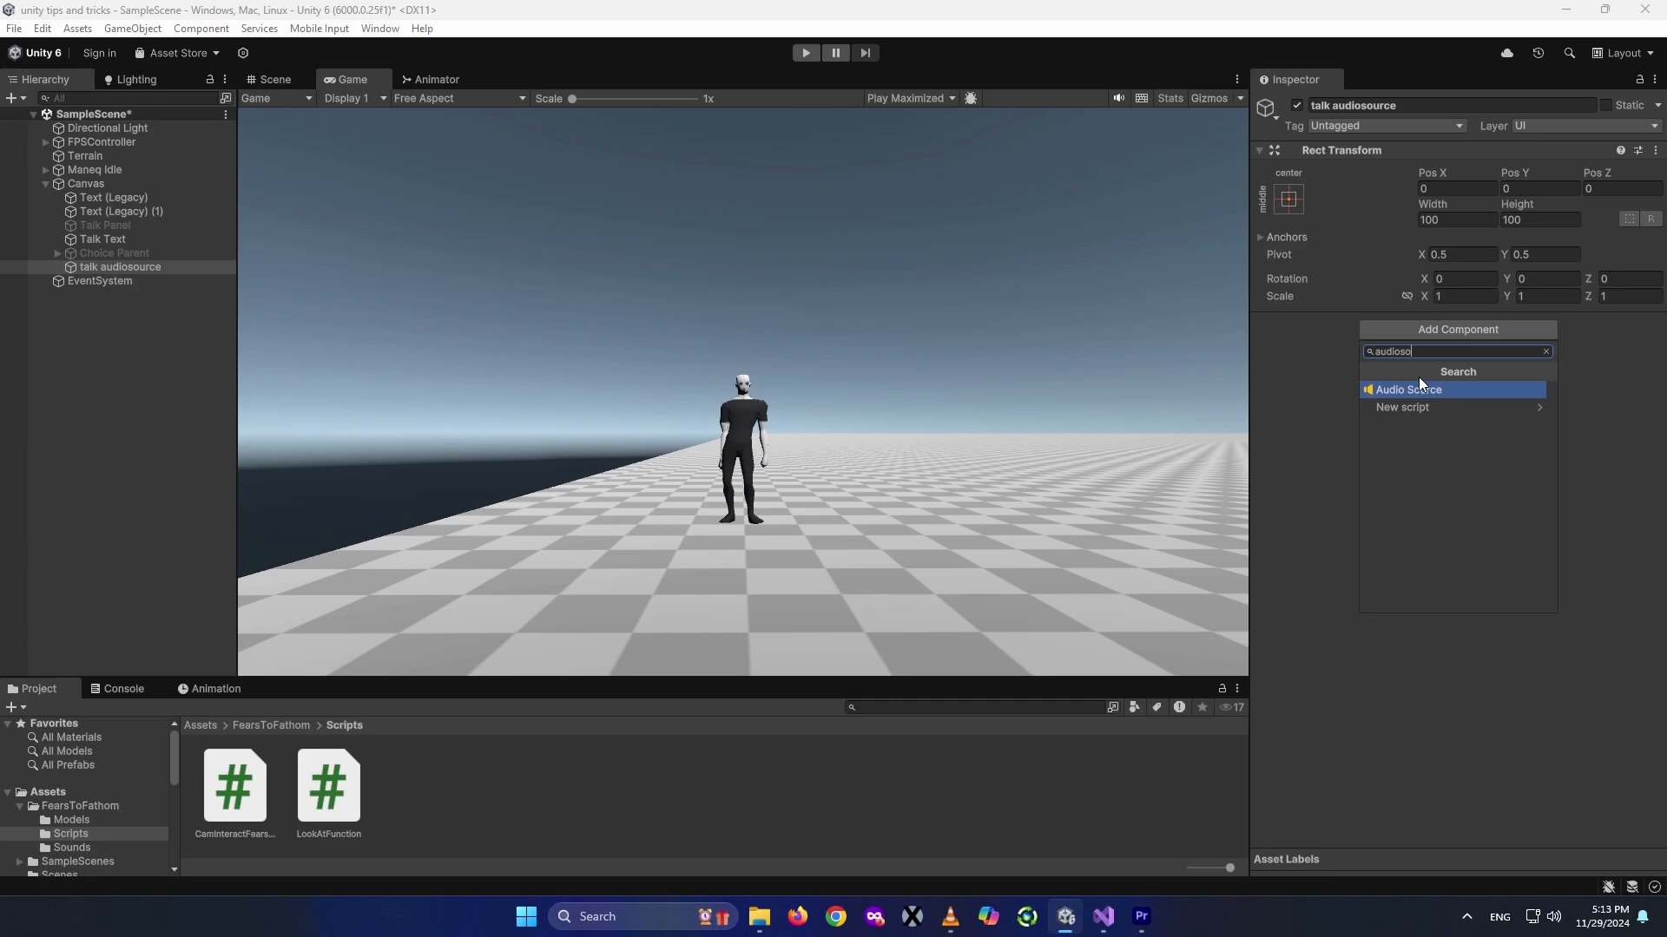
pyautogui.click(1408, 389)
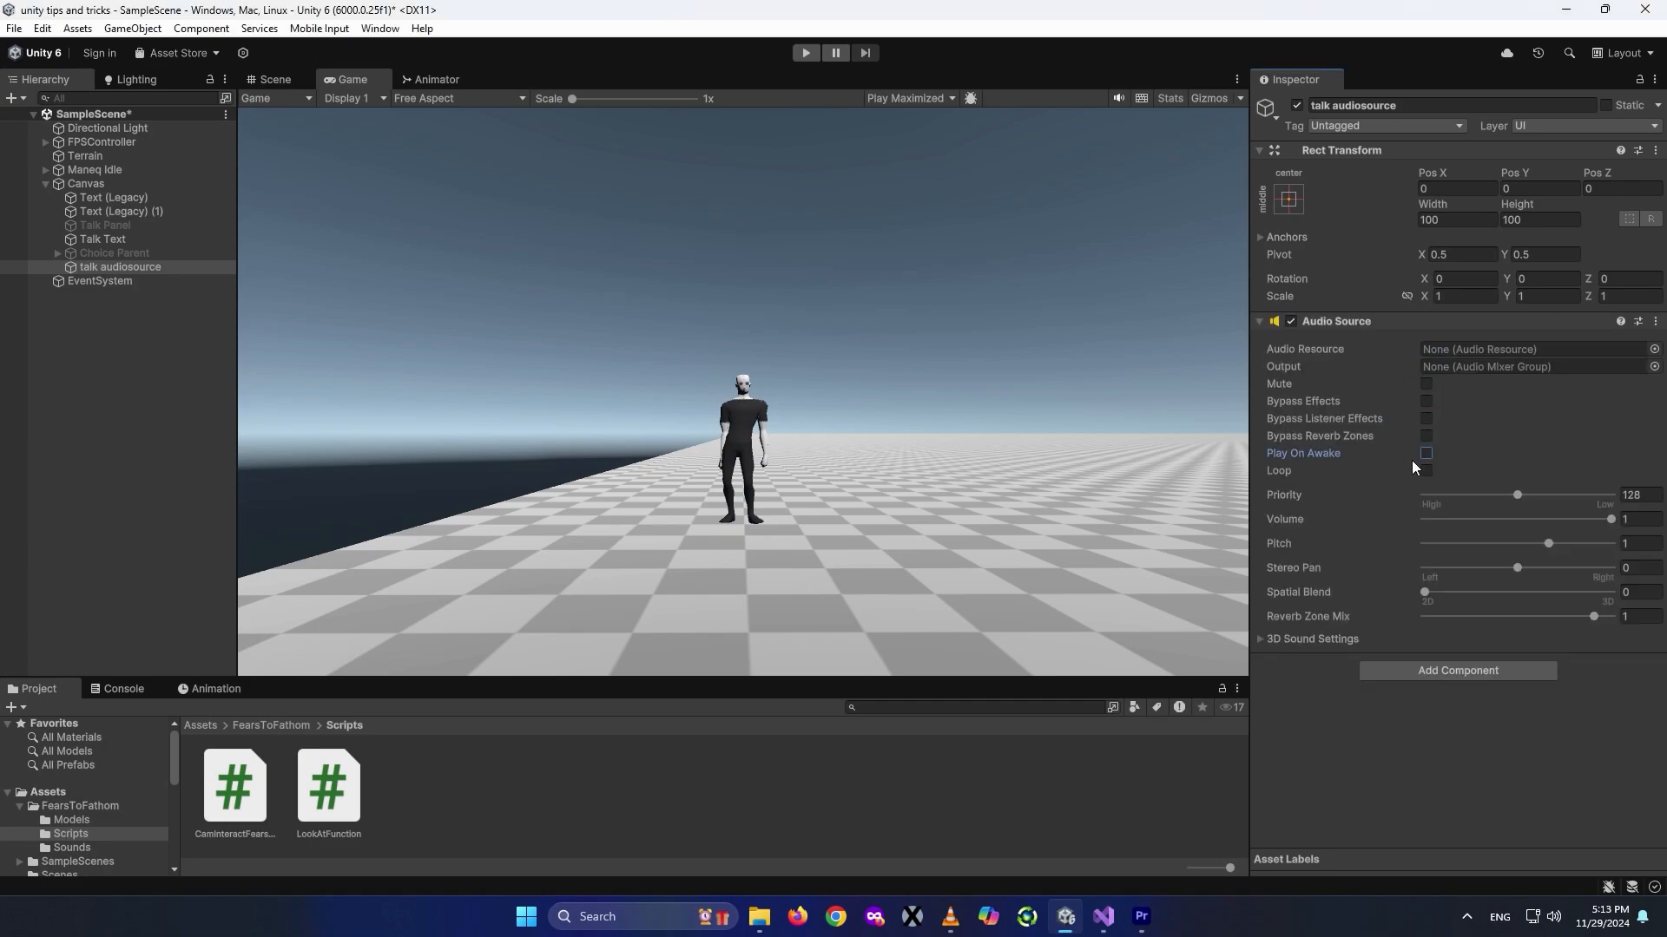
# Assign the typing done clip to the talk audiosource's Audio Source and enter play mode.
pyautogui.click(71, 847)
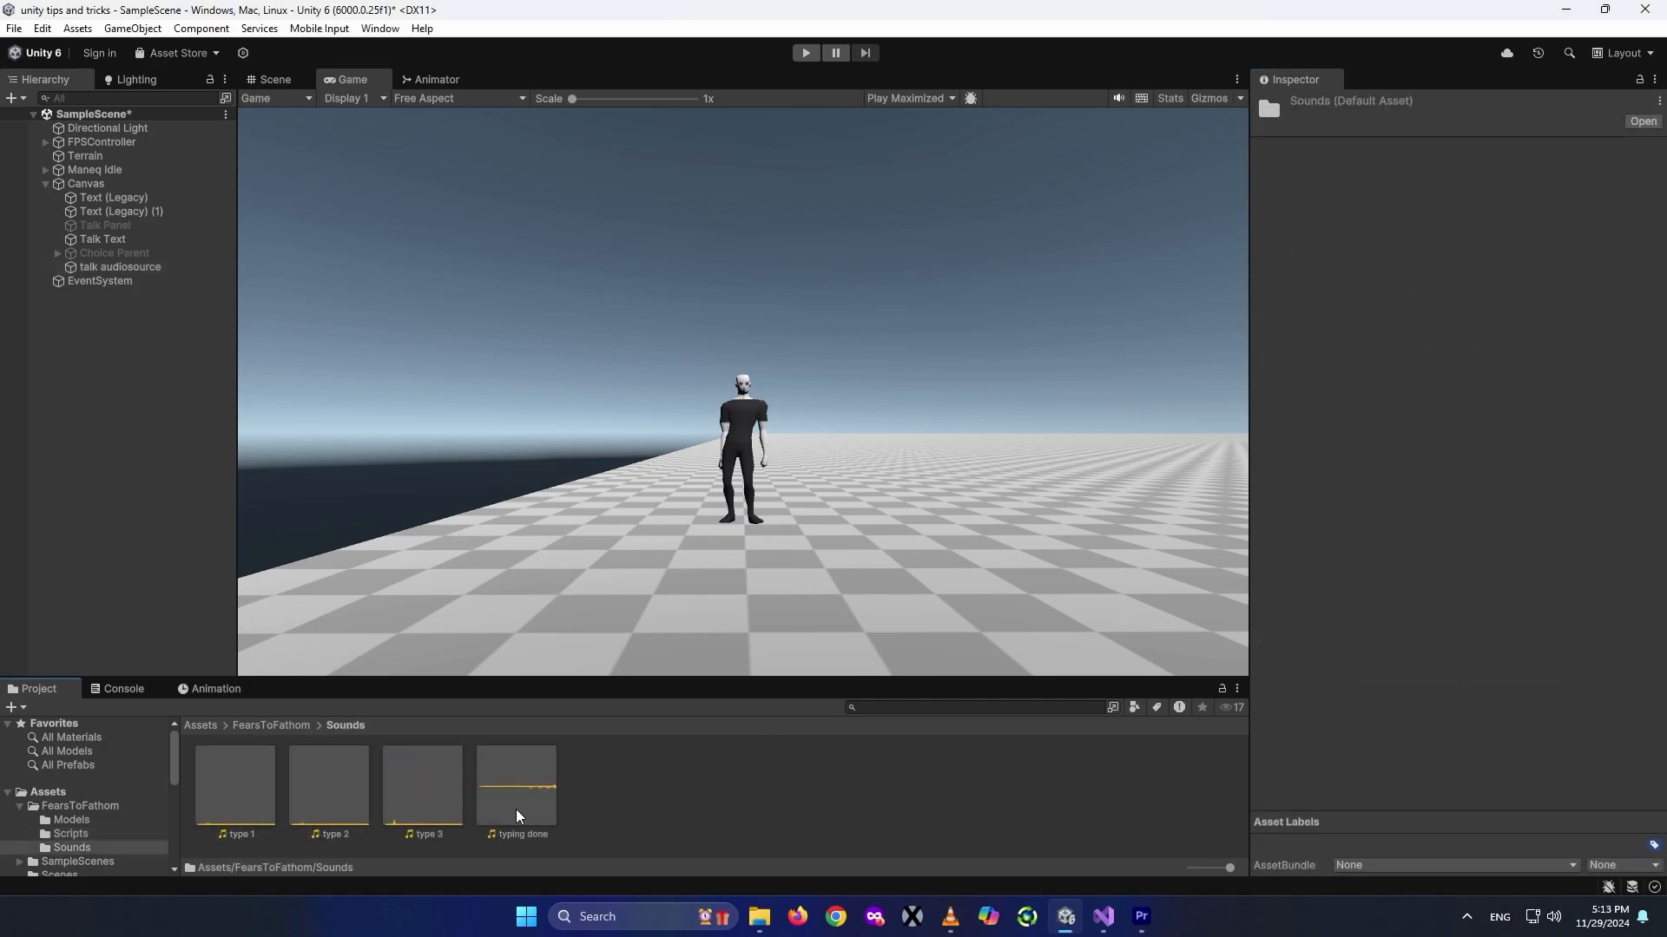
pyautogui.click(120, 267)
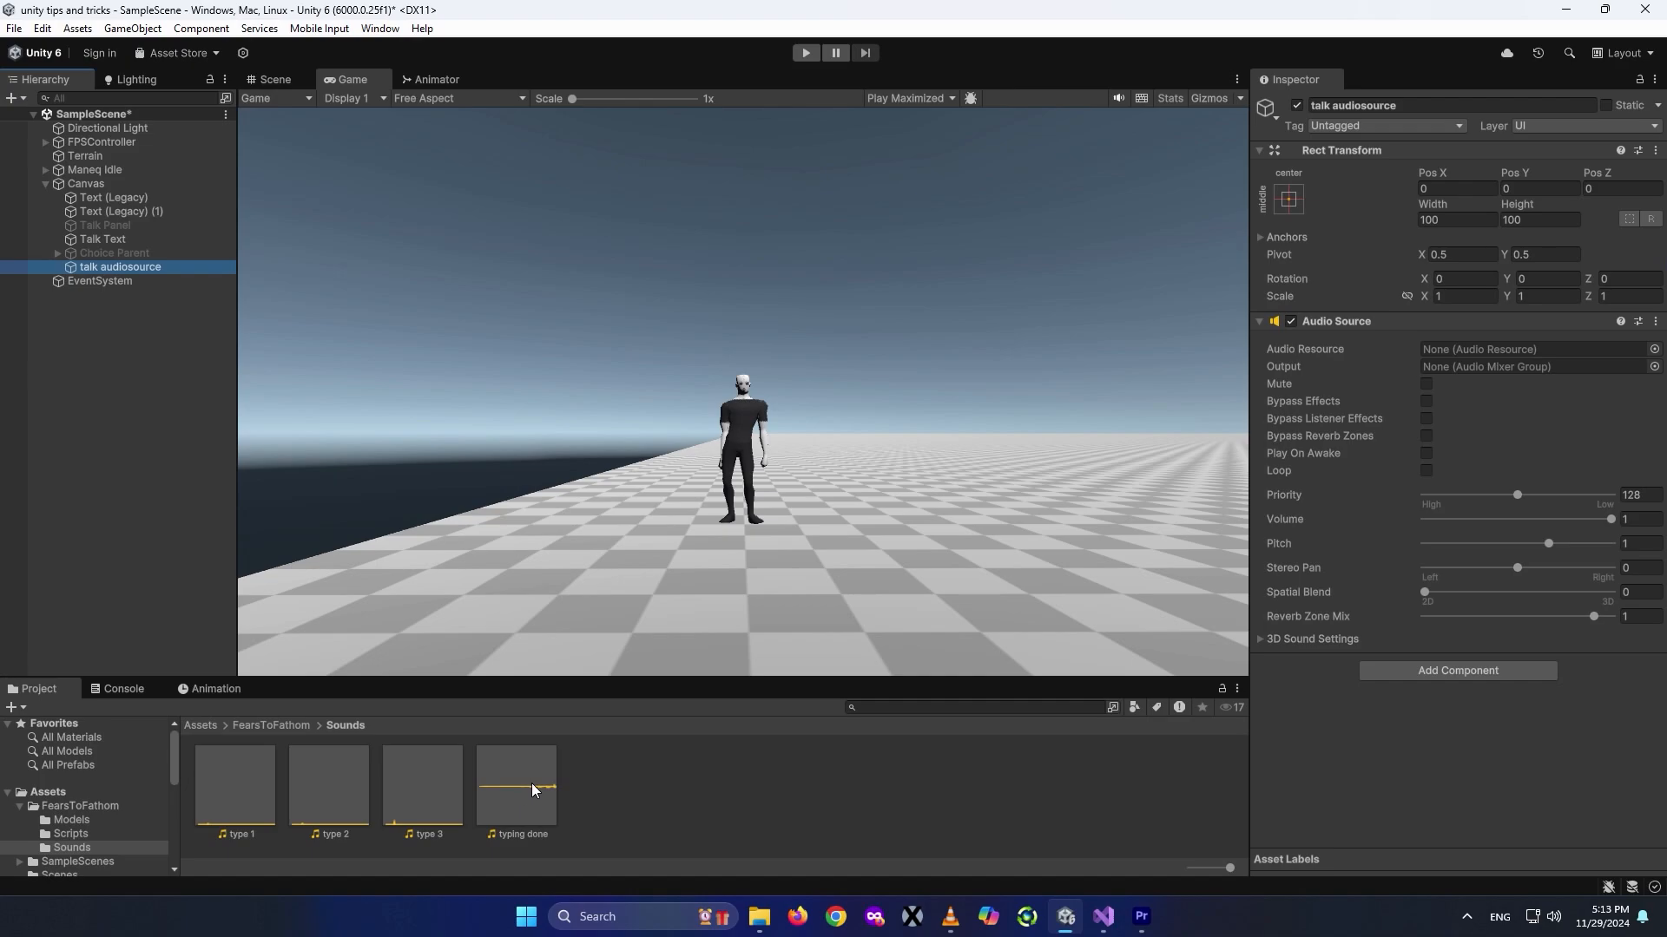
pyautogui.click(1531, 349)
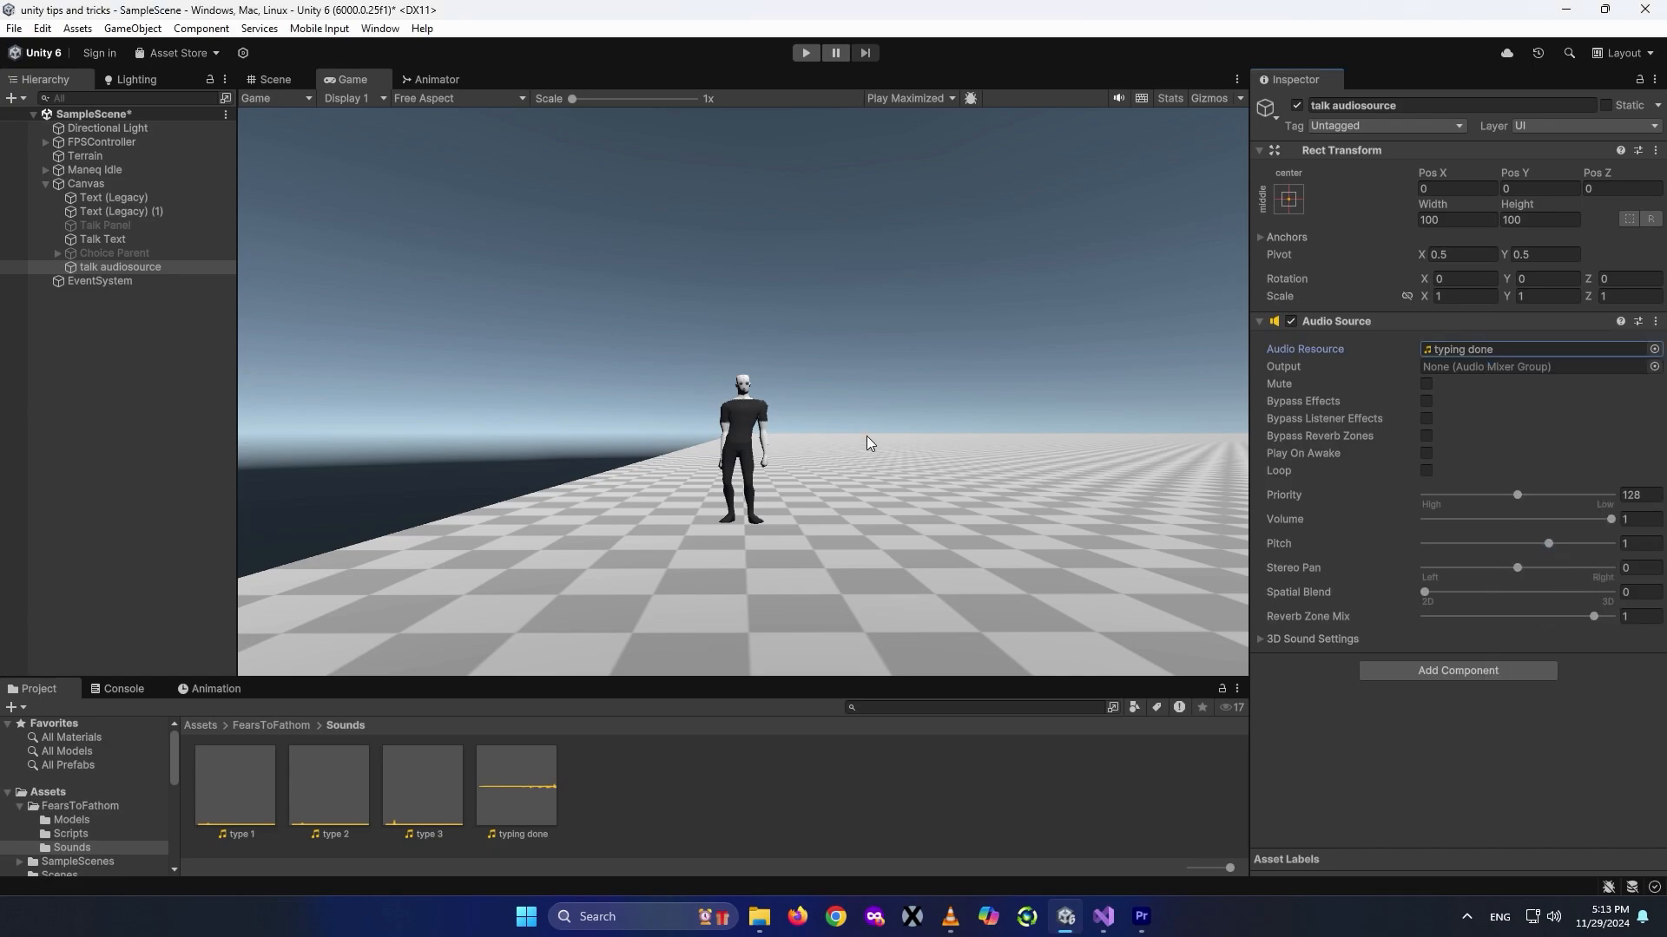
pyautogui.click(132, 169)
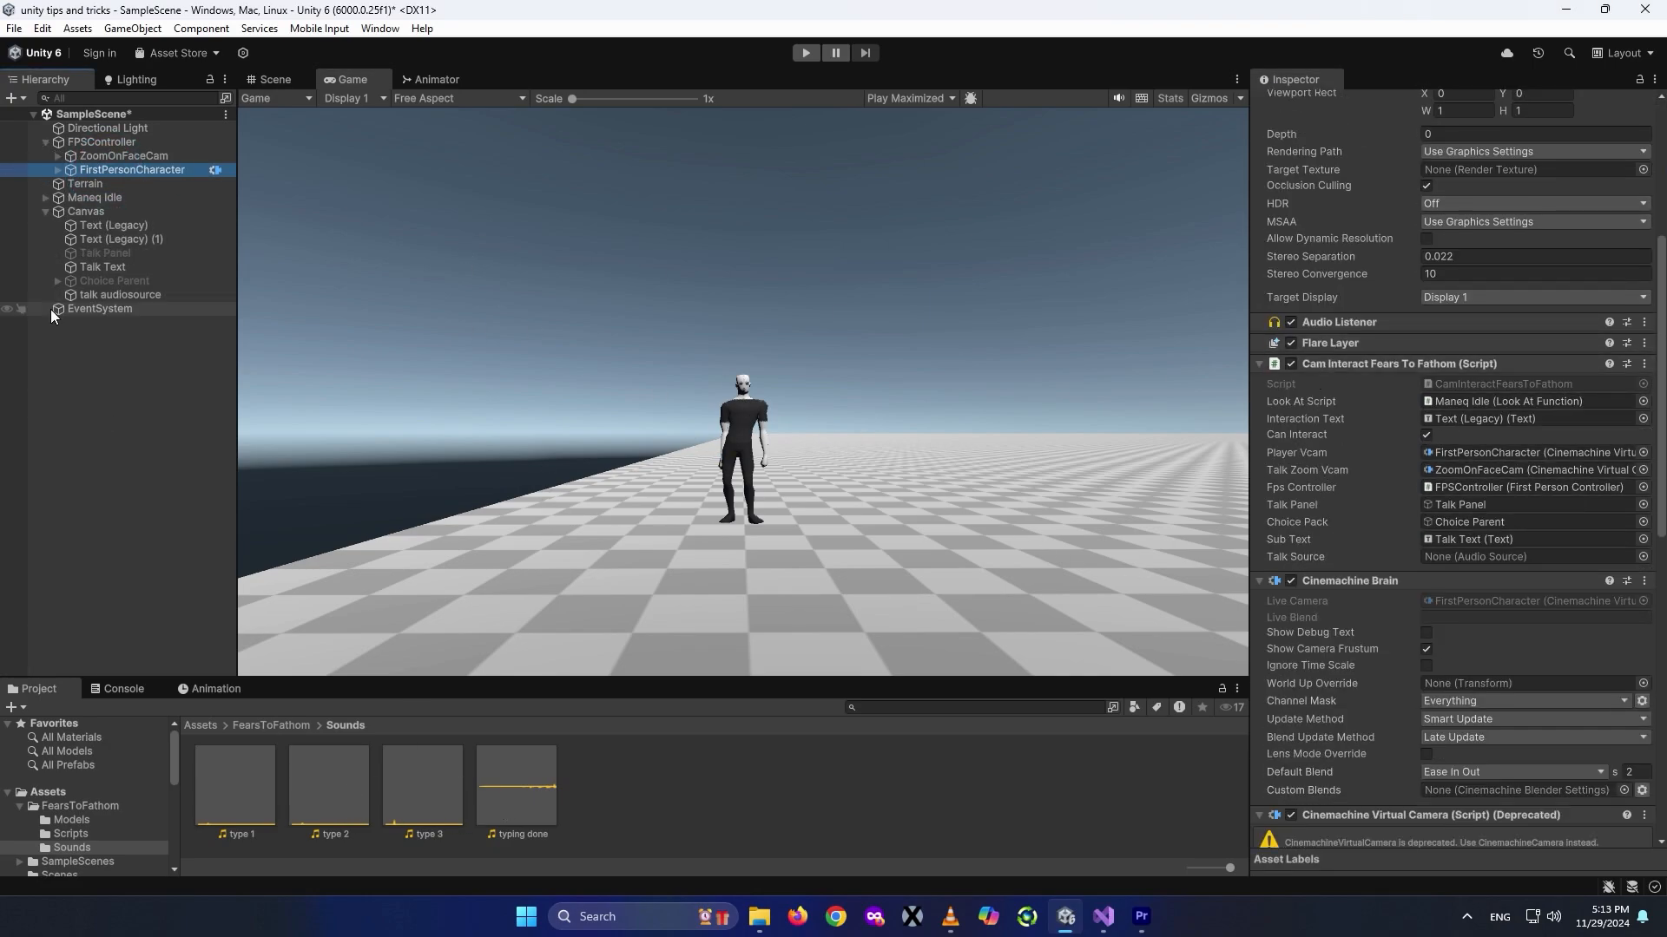
pyautogui.click(1521, 555)
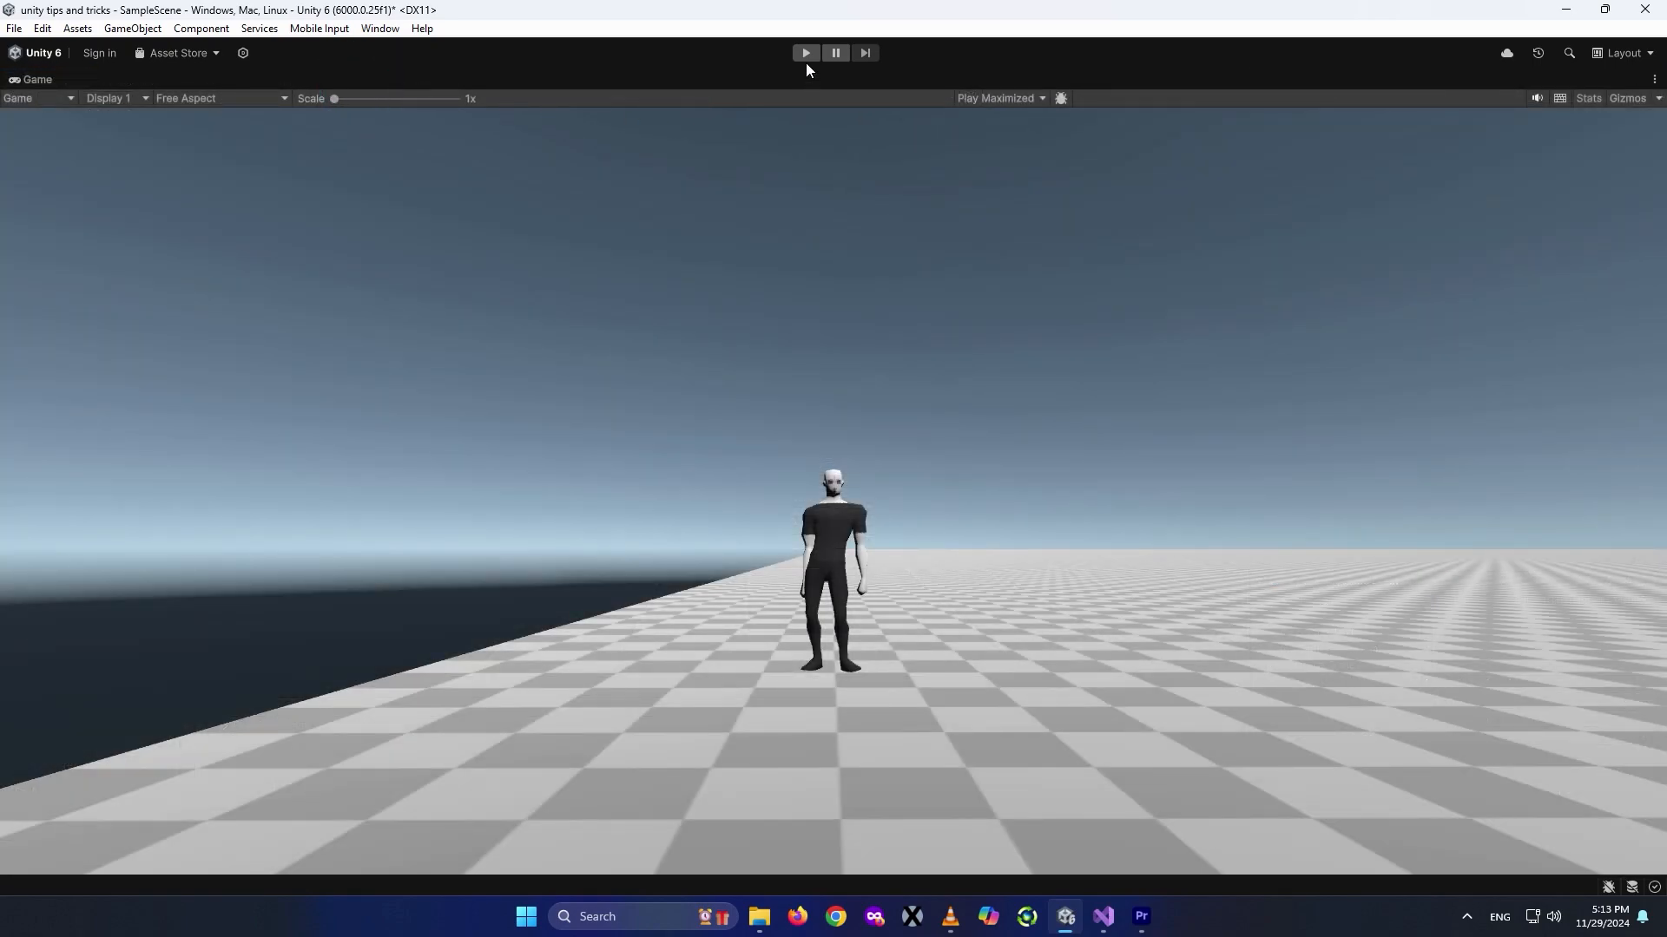
# Talk to Maneq and choose the '1) I'm a local' reply so it types out.
pyautogui.click(804, 52)
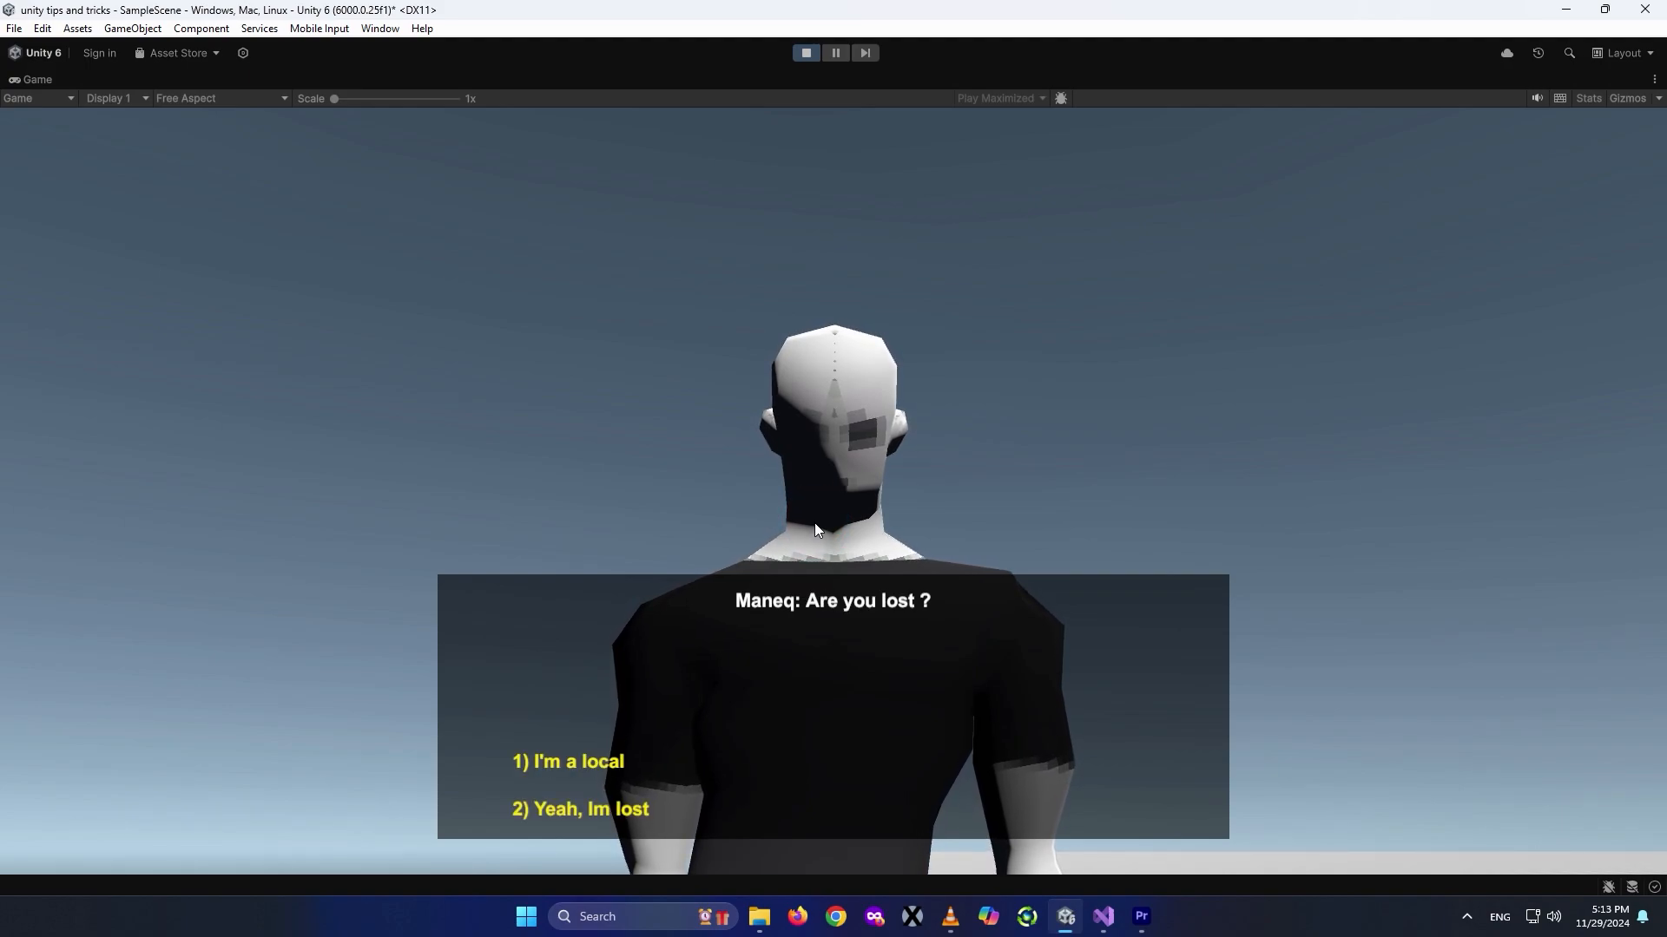
pyautogui.click(568, 760)
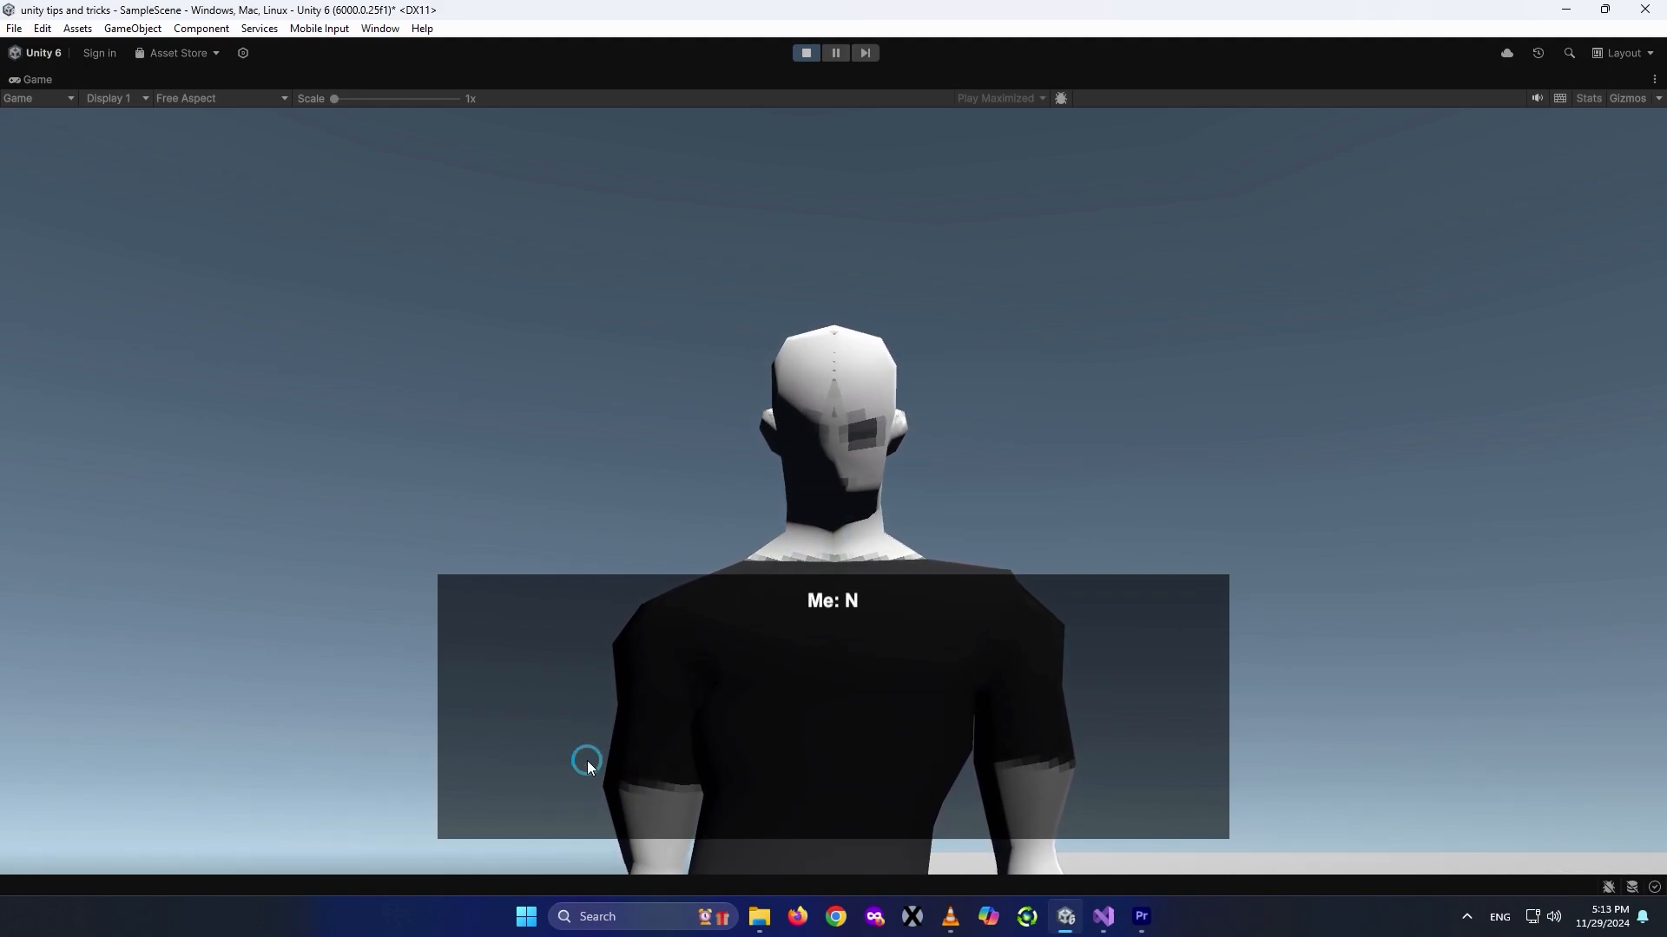